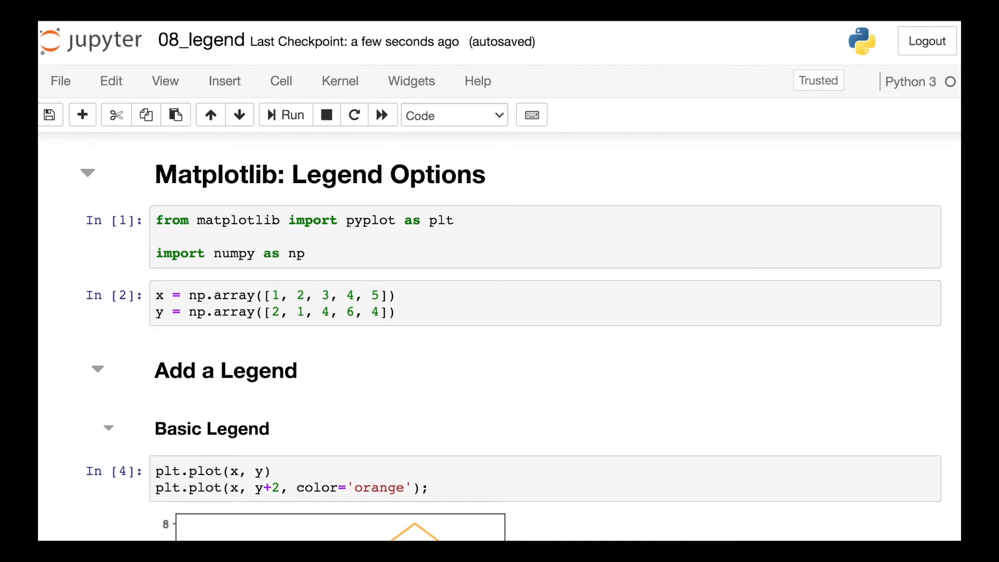
Append plt.legend(); to the Basic Legend two-line plot cell and run it.
scroll("down", 3)
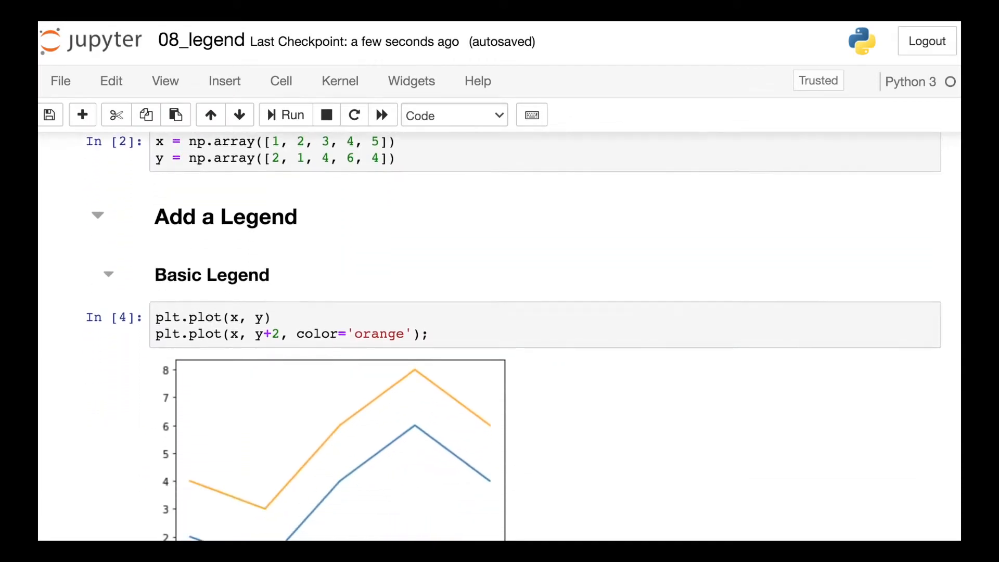
scroll("down", 3)
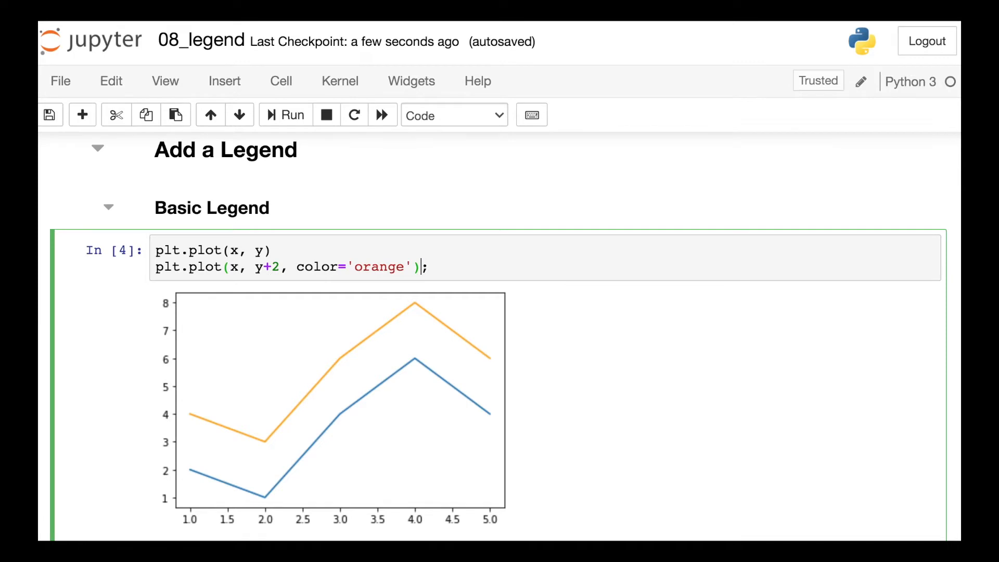
type("plt.leg;")
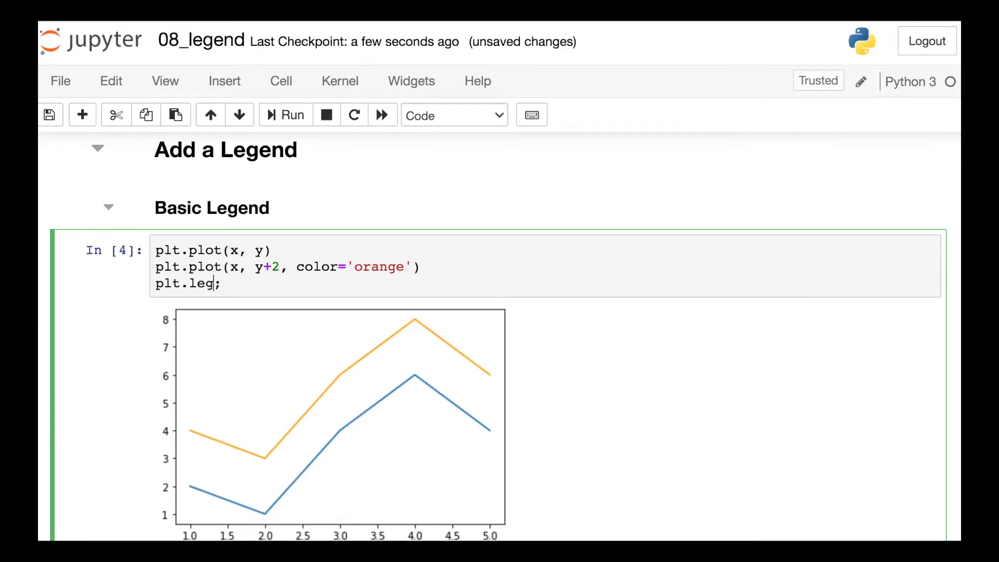
type("end();")
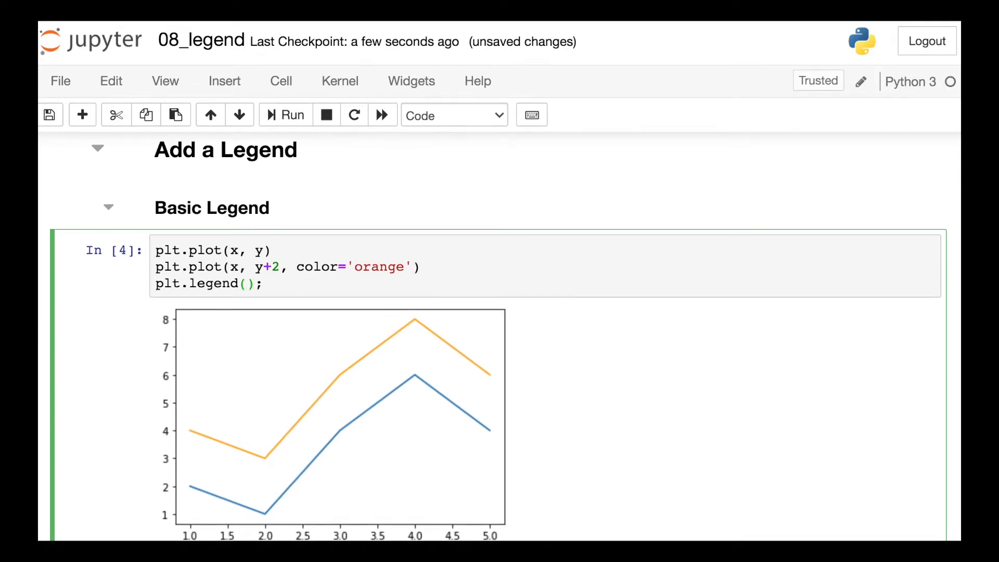
left_click(286, 116)
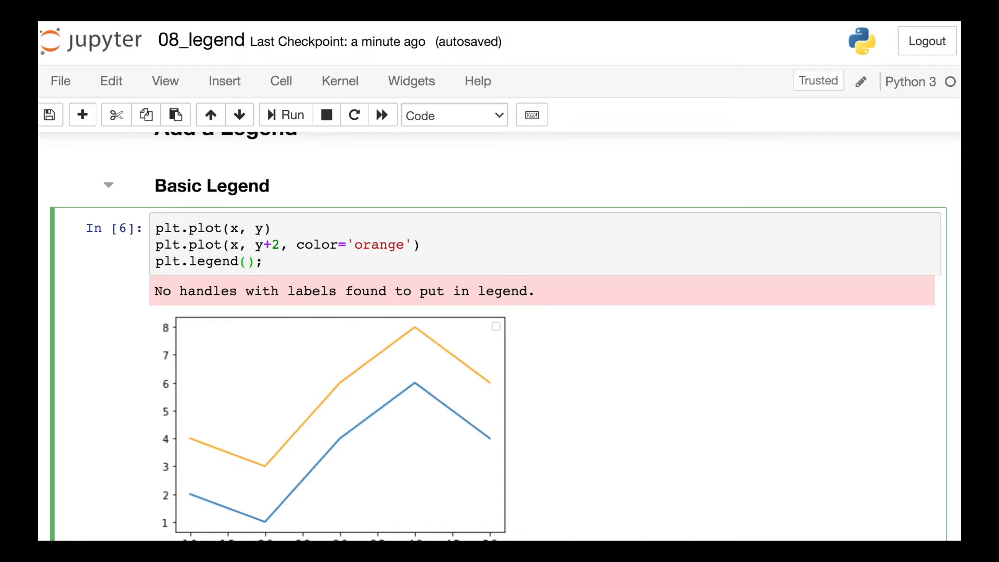
Change the call to plt.legend(['blue', 'orange']) and rerun the cell.
type("[]")
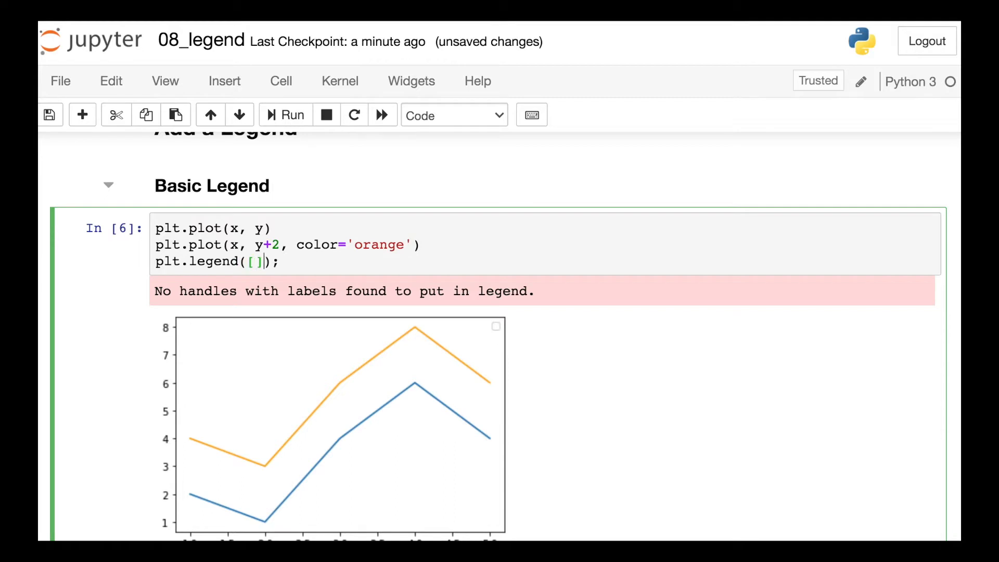
type("'blue'")
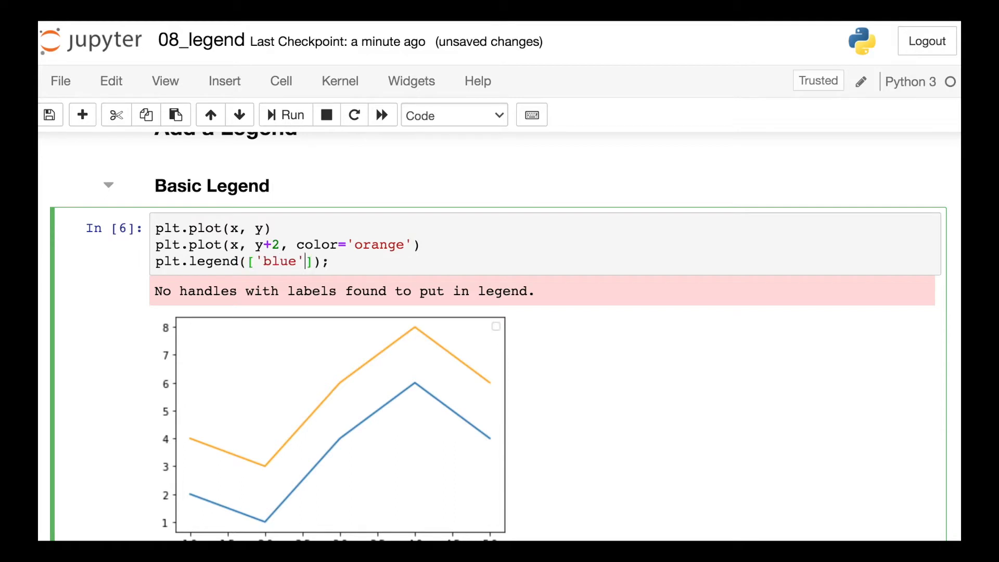
type(", 'orange'")
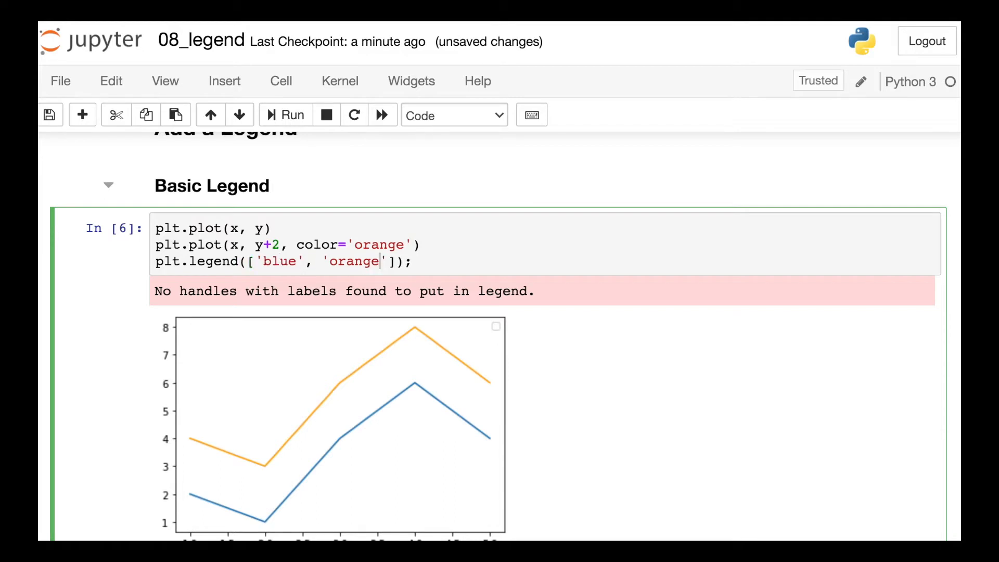
left_click(286, 116)
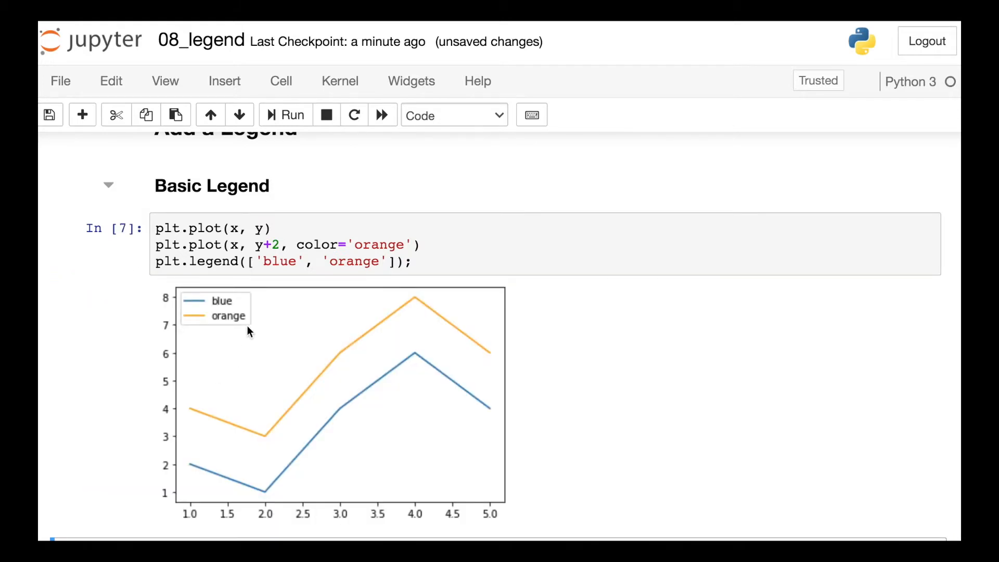
mouse_move(259, 354)
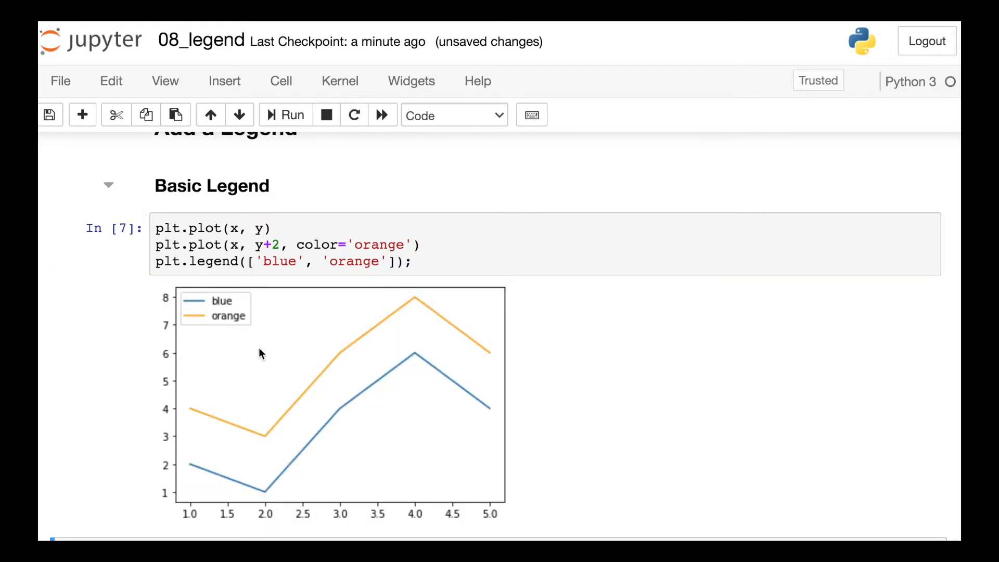
mouse_move(734, 373)
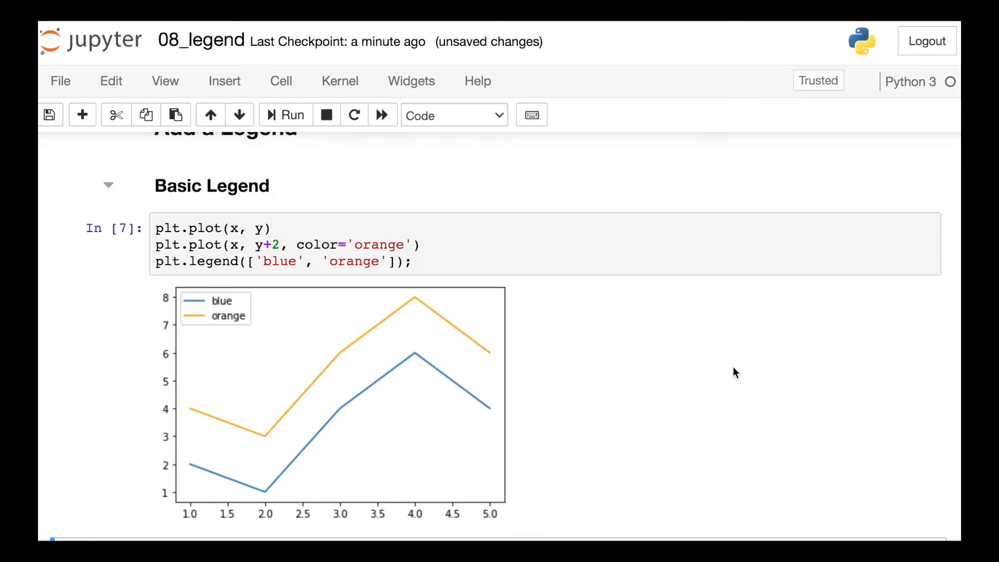
mouse_move(931, 370)
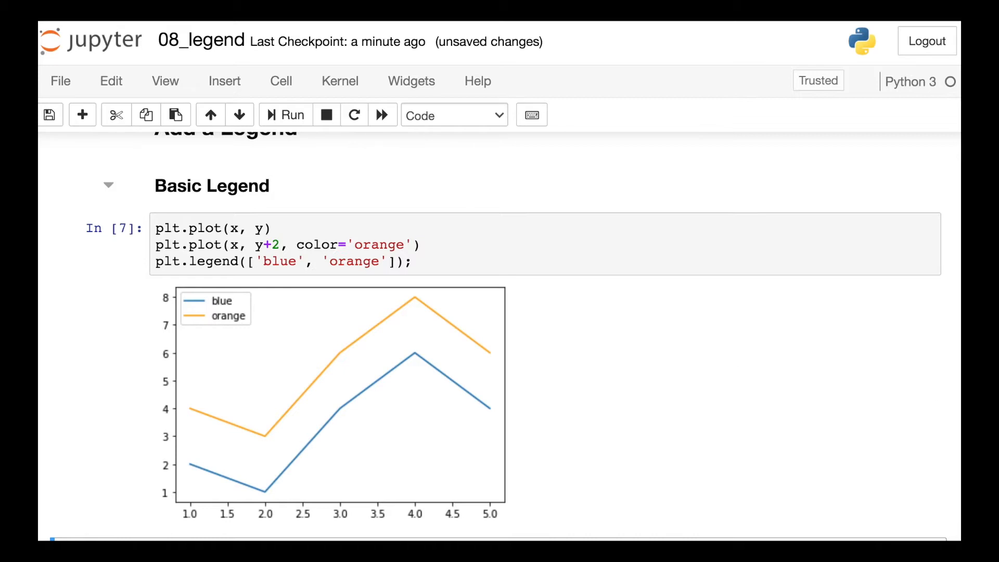
Add label='blue' and label='orange' to the two plot calls and run the cell.
scroll("down", 3)
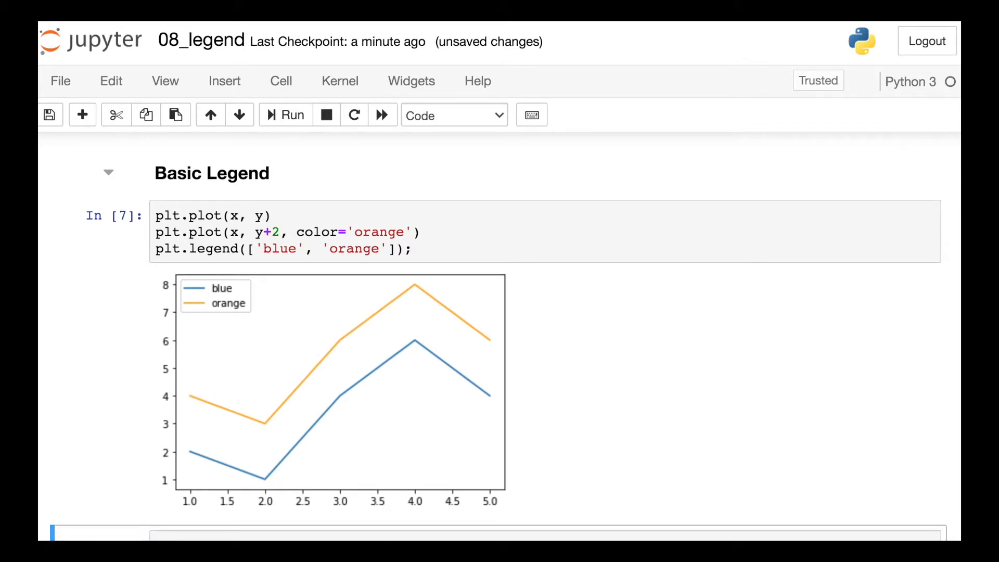
scroll("down", 3)
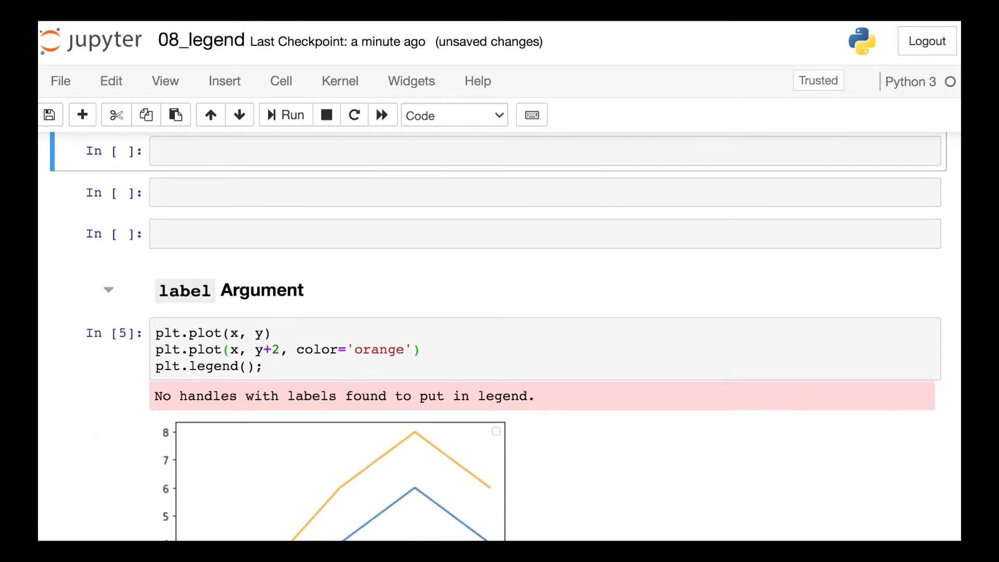
scroll("down", 3)
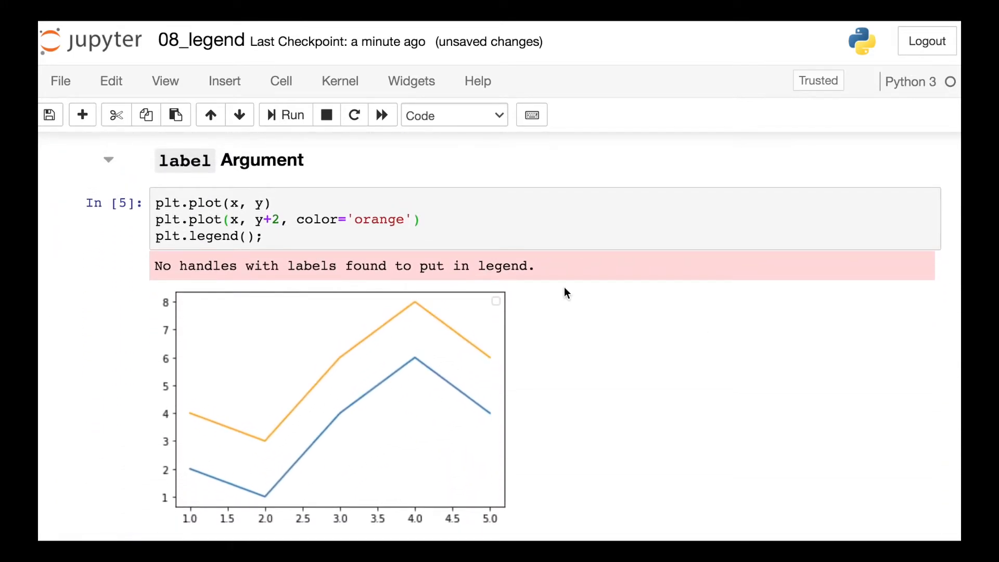
type("lab")
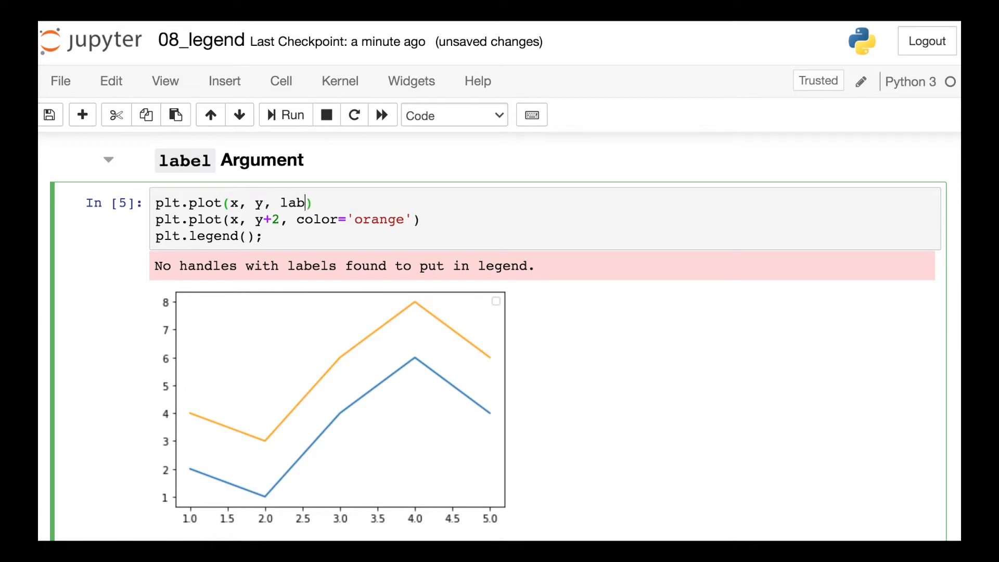
type("el='blue'")
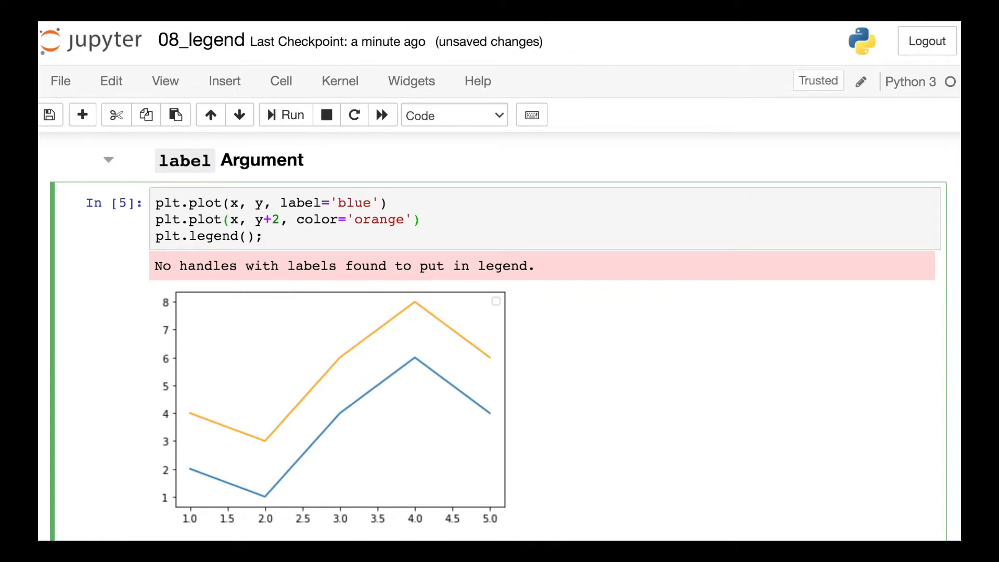
type(", label=''")
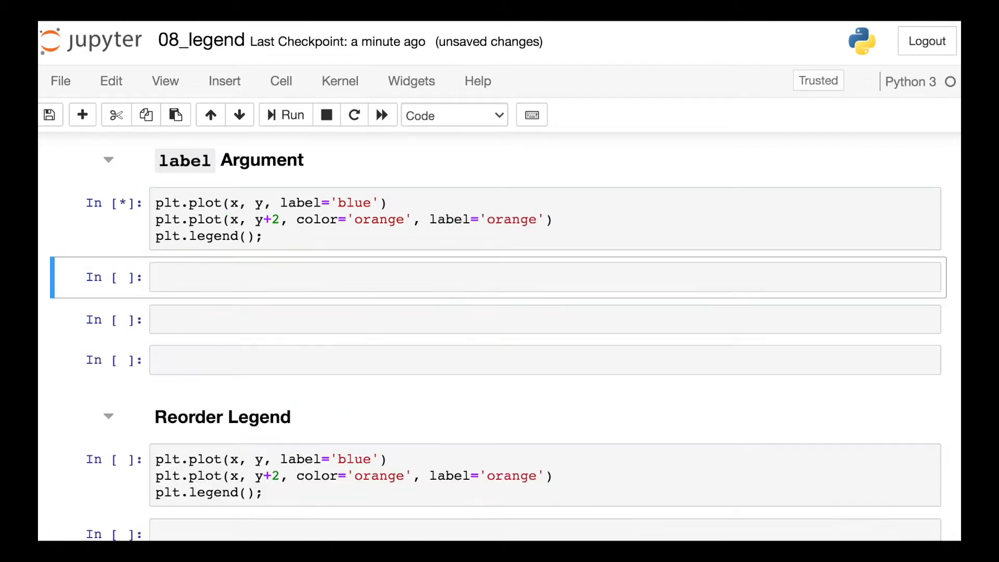
left_click(286, 116)
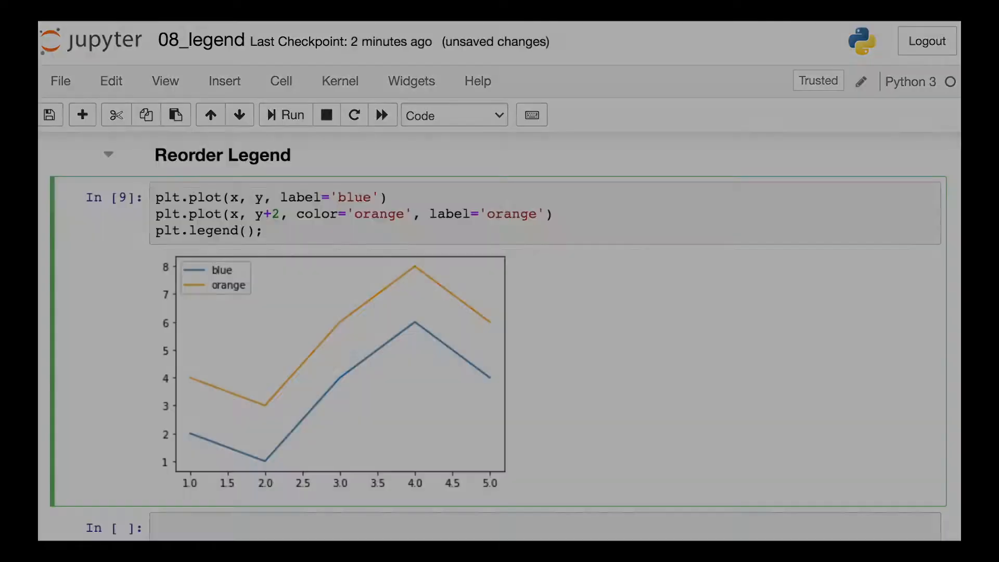
Assign the plots to line_1 and line_2 and pass handles=[line_2, line_1] to plt.legend.
type("line_1,")
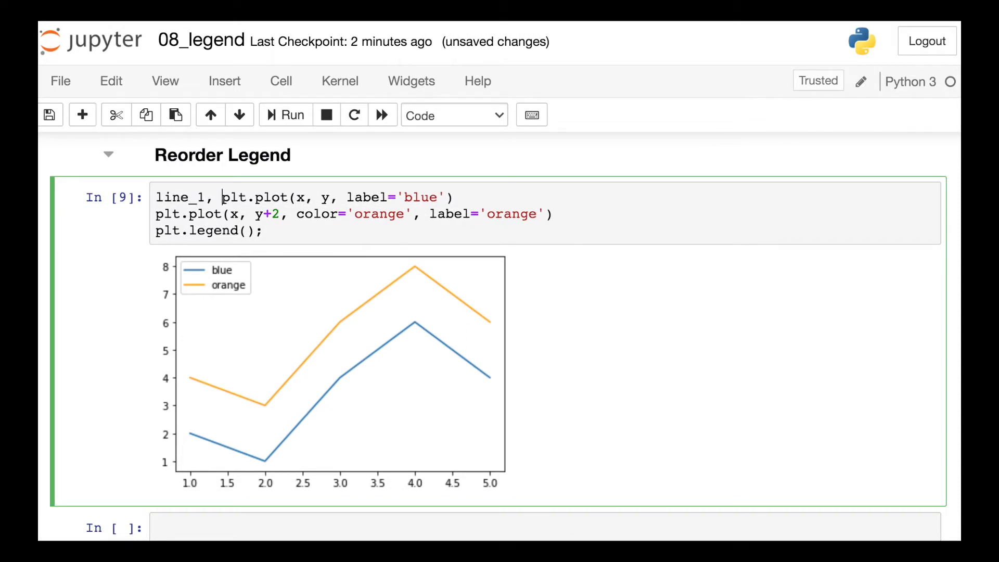
type("=")
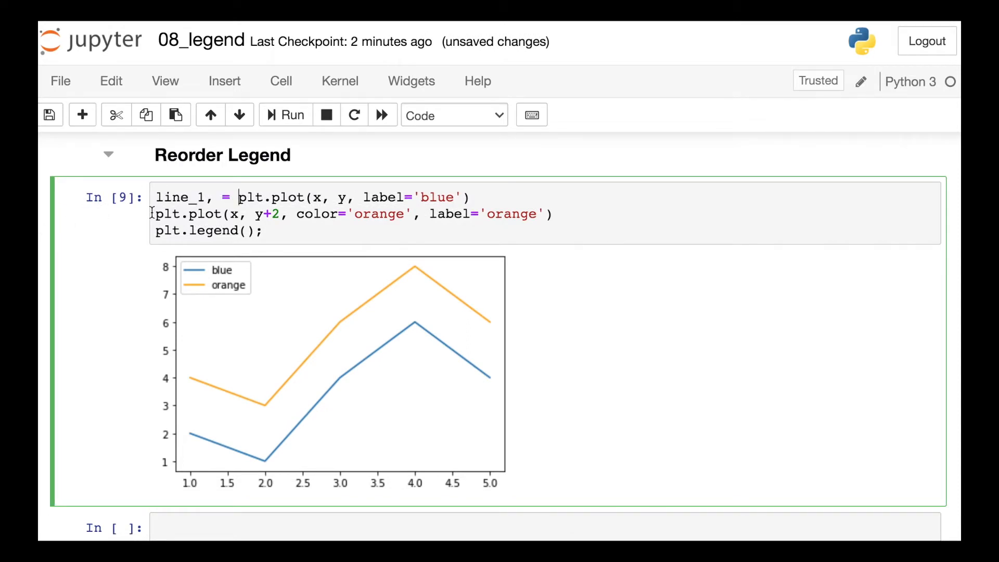
type("line_2,")
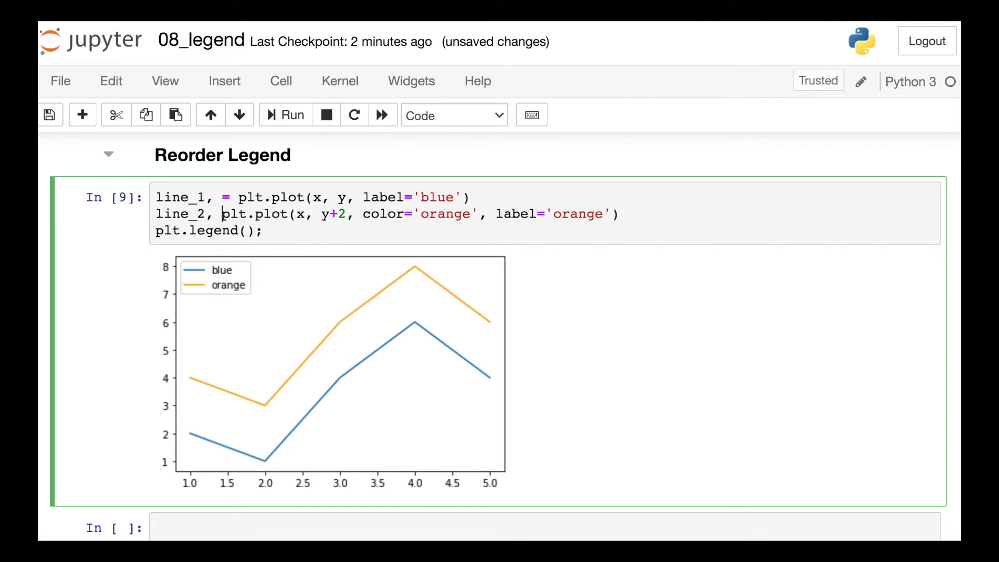
type("=")
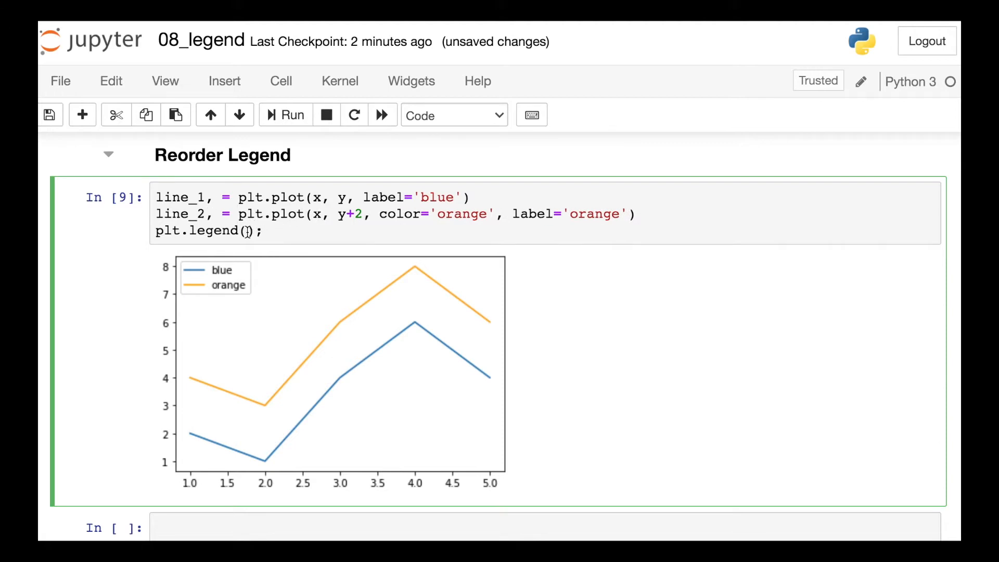
type("ha")
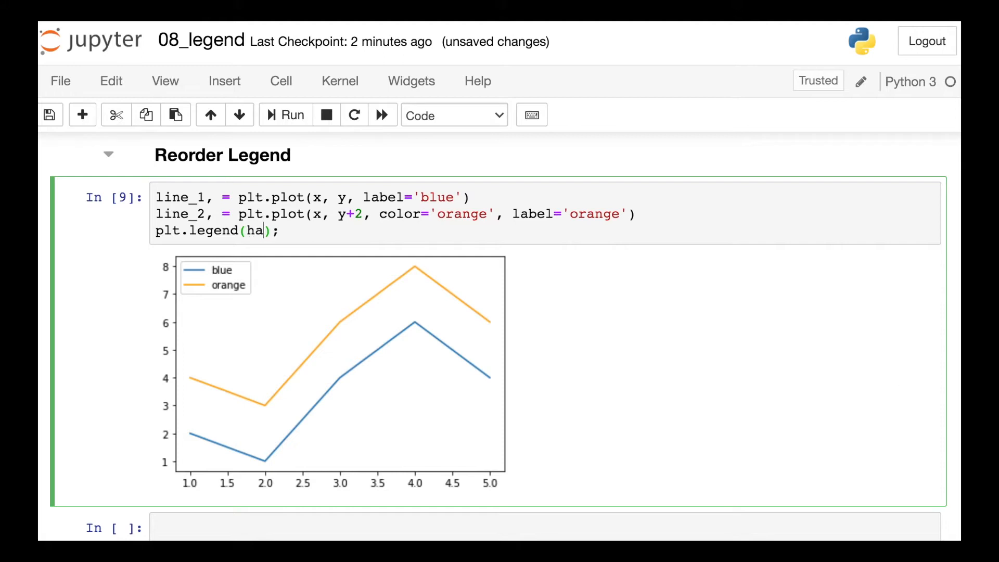
type("ndles=[")
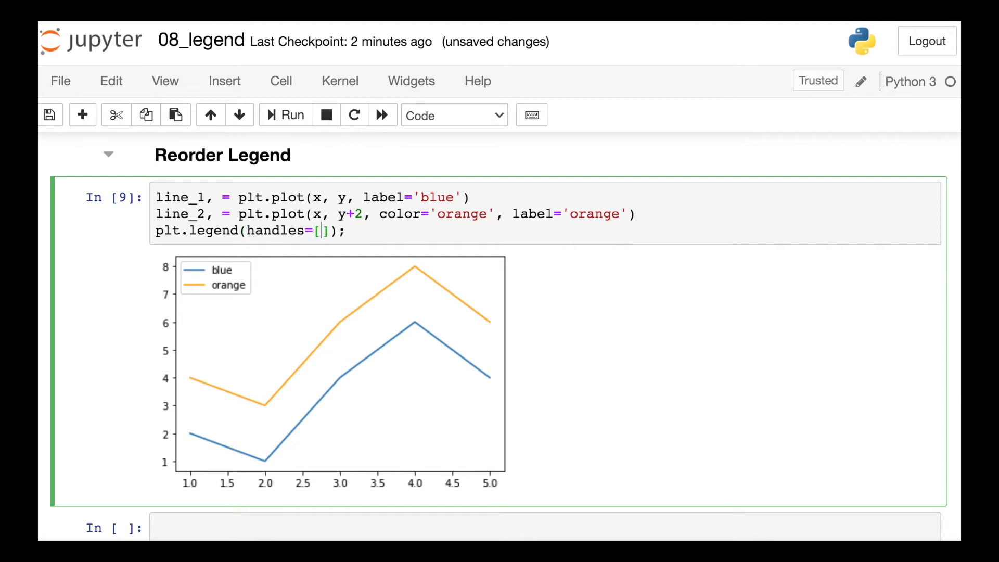
type("line_2,")
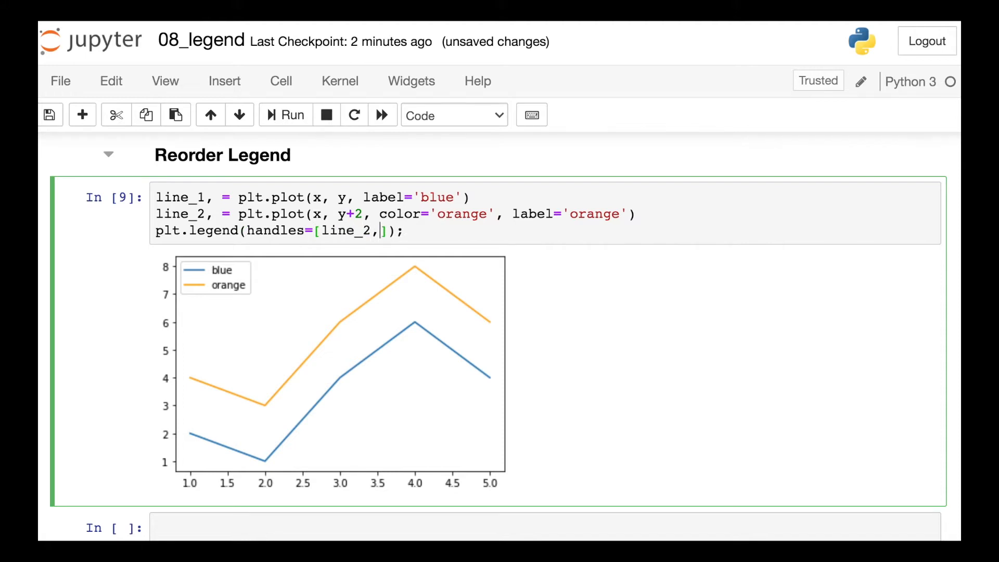
type("line_1")
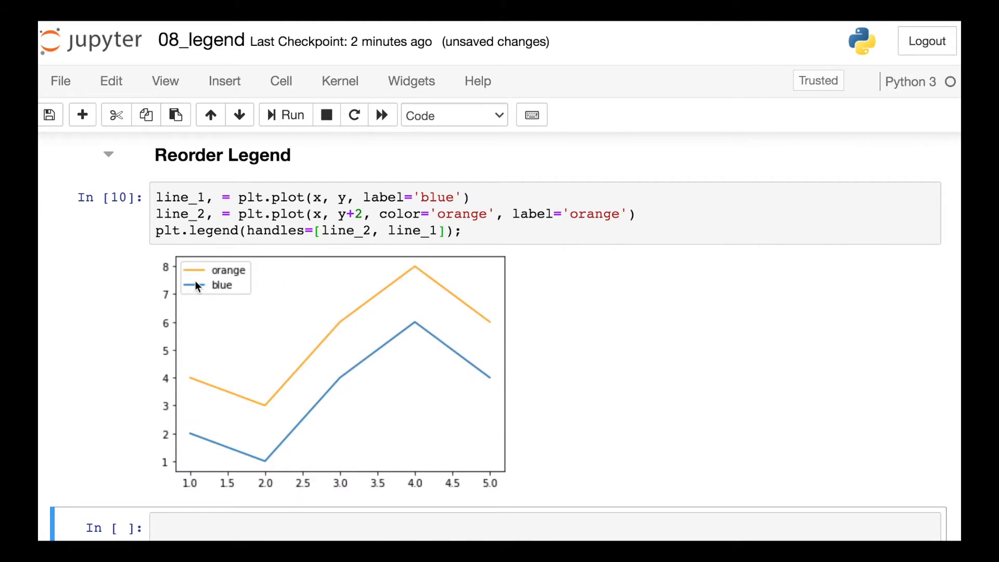
mouse_move(797, 321)
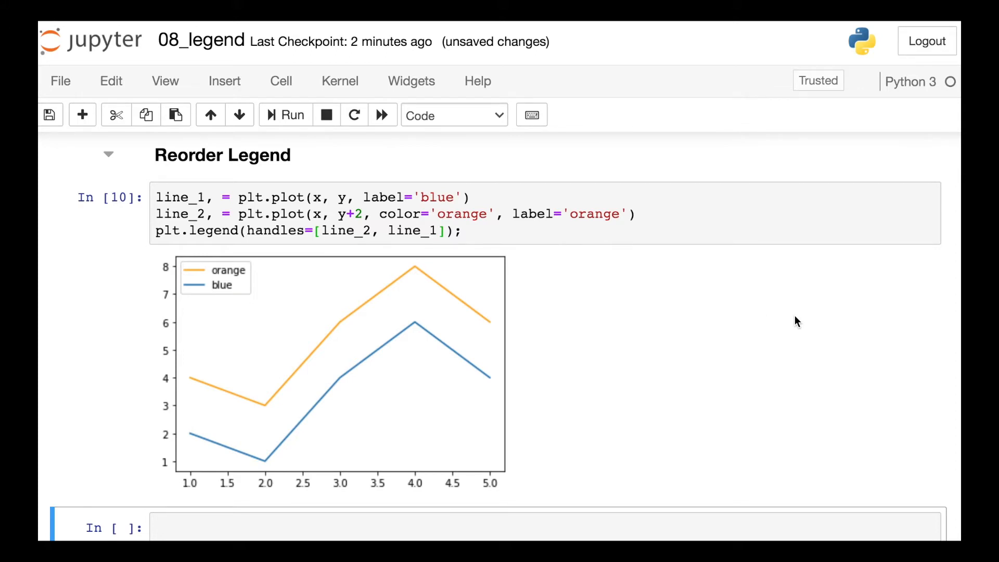
scroll("down", 3)
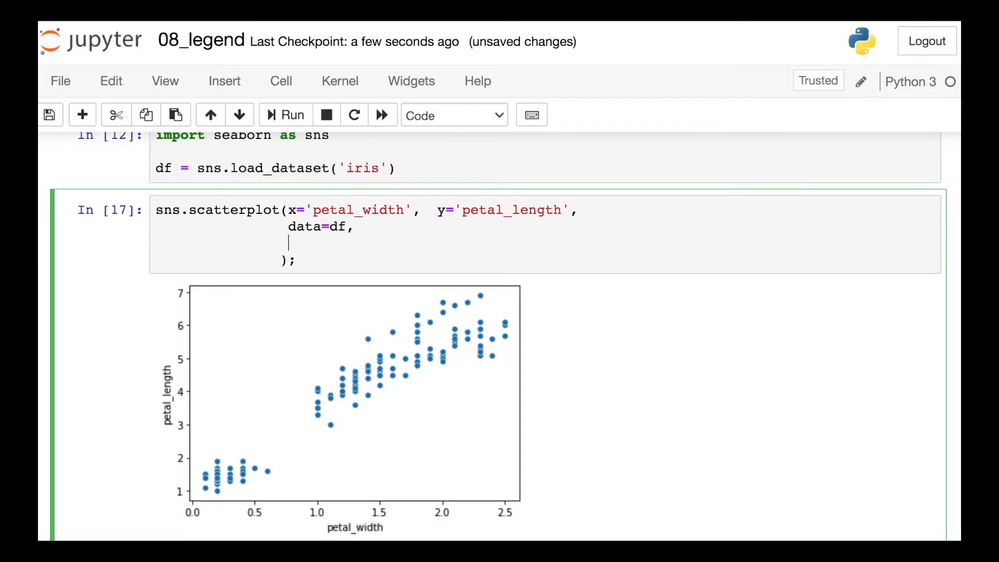
Add hue='species' to the iris petal sns.scatterplot call and run it.
type("hue='s'")
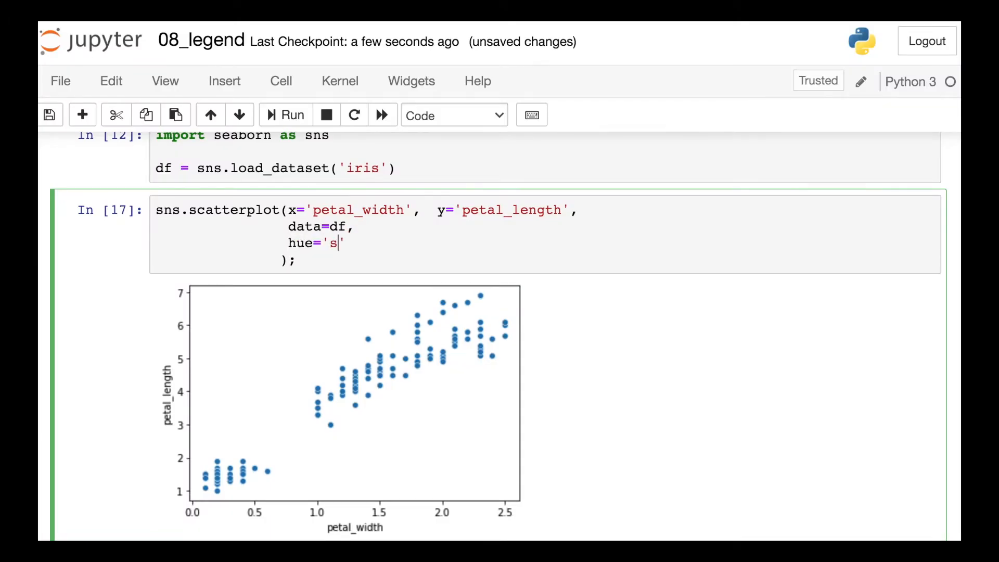
type("pecies")
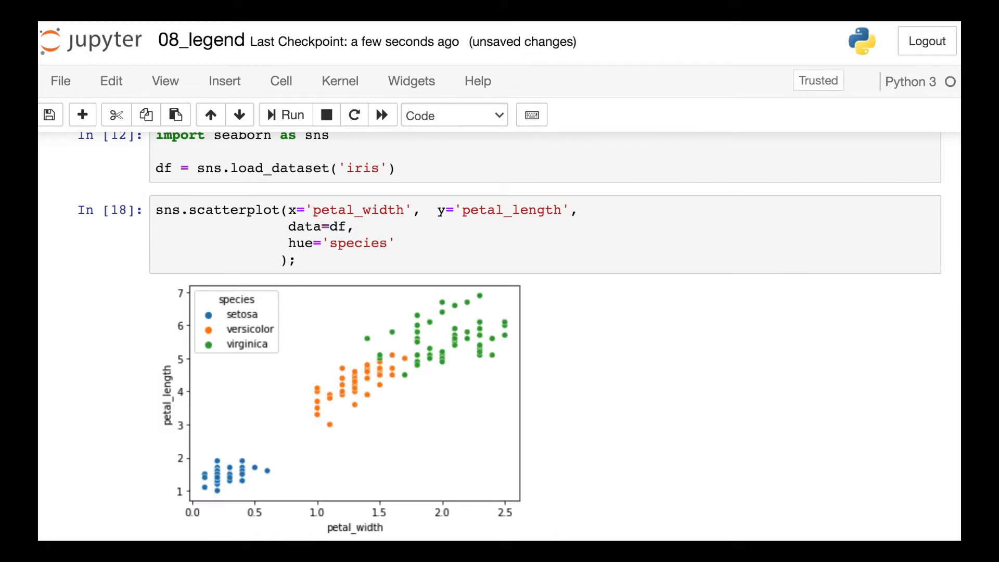
mouse_move(284, 331)
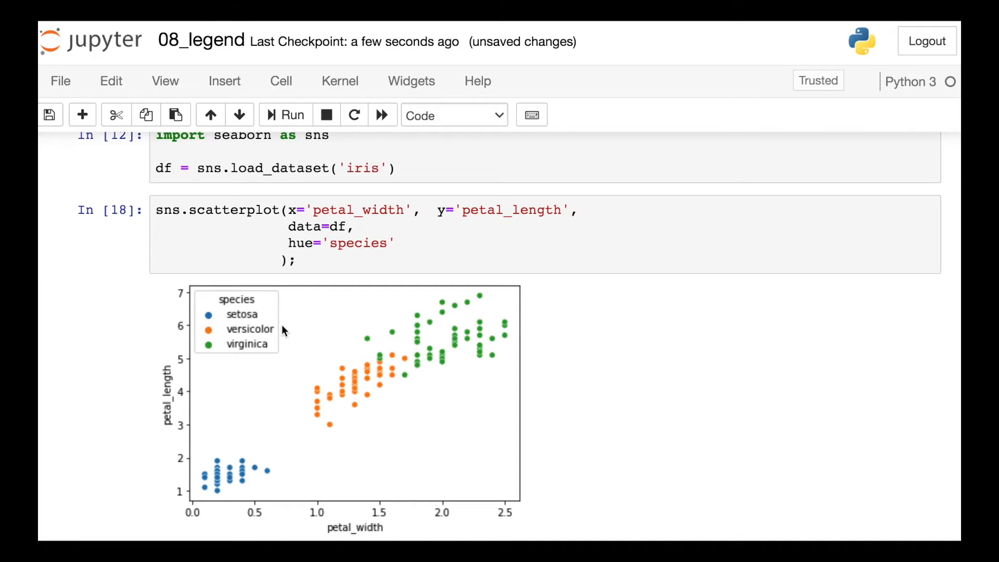
mouse_move(281, 370)
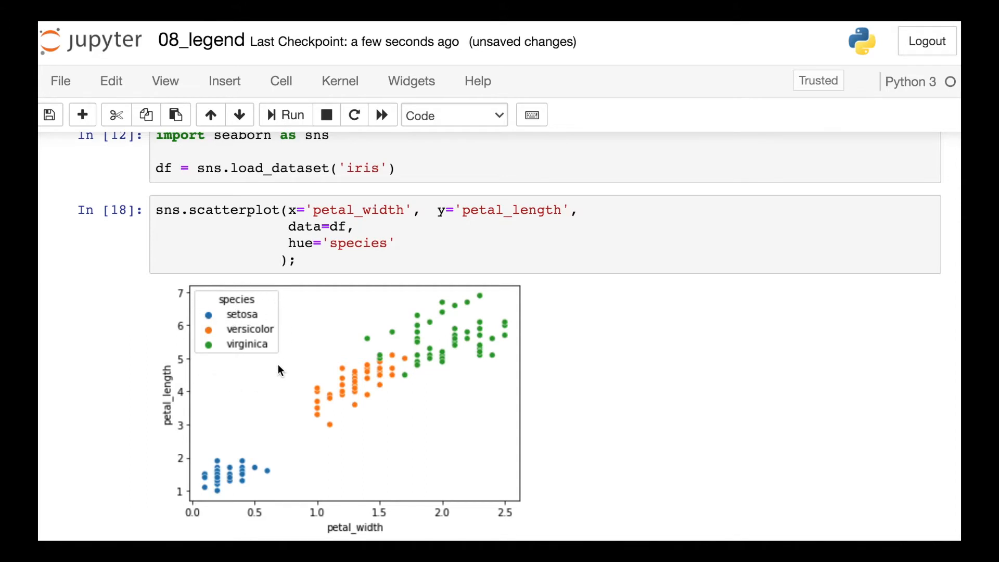
scroll("down", 3)
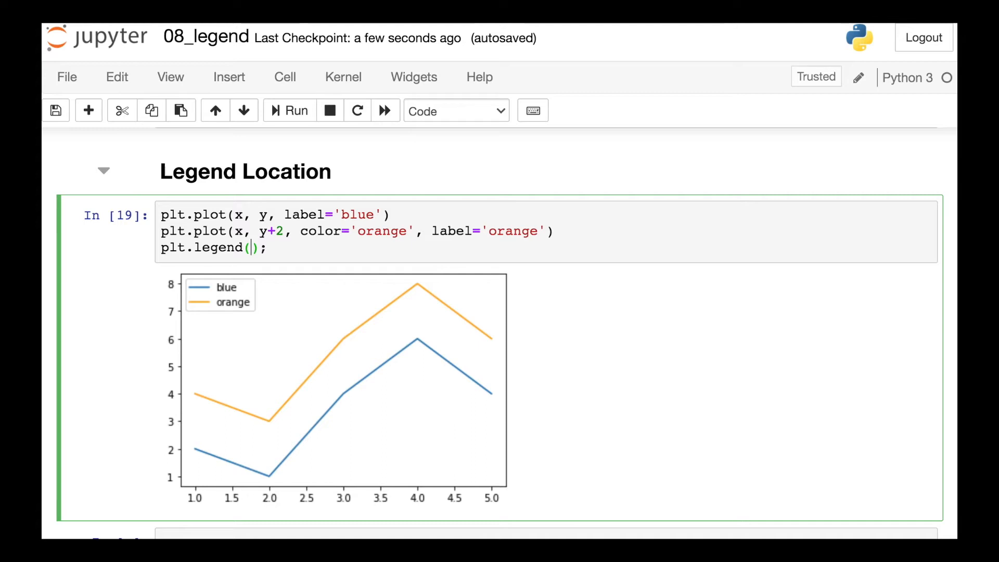
Set loc='lower right' in one plot's legend and loc='upper center' in the next.
type("loc")
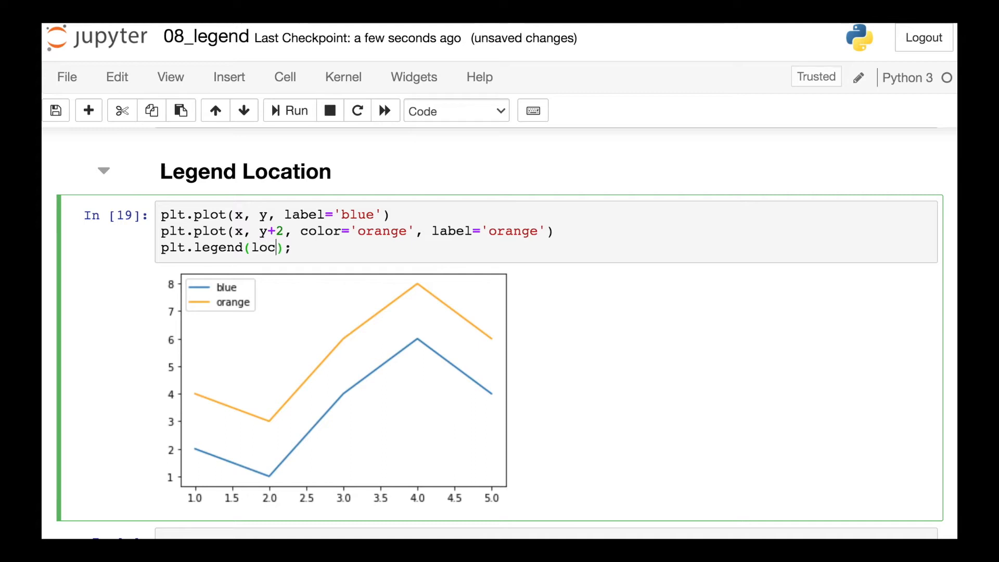
type("='lower'")
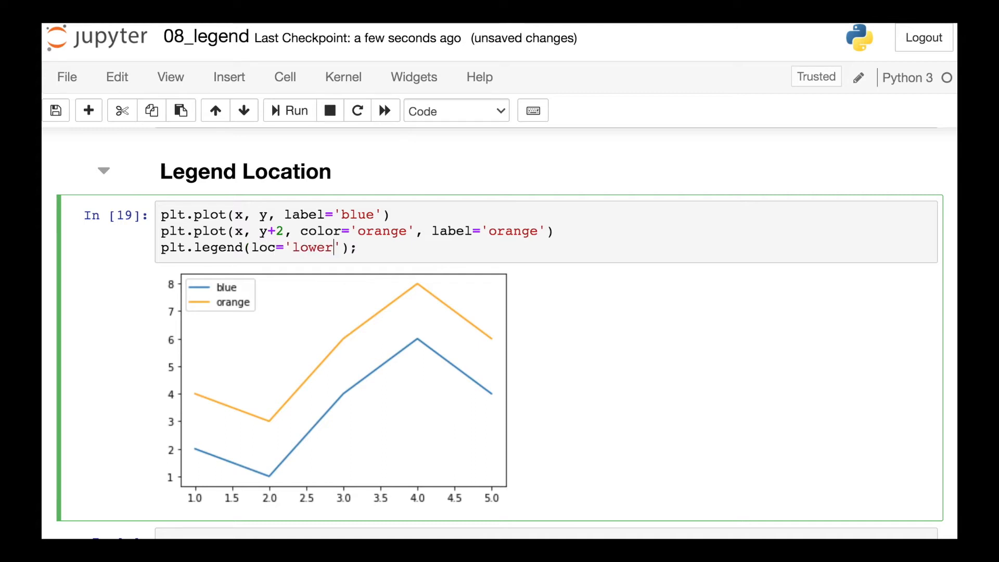
type("right")
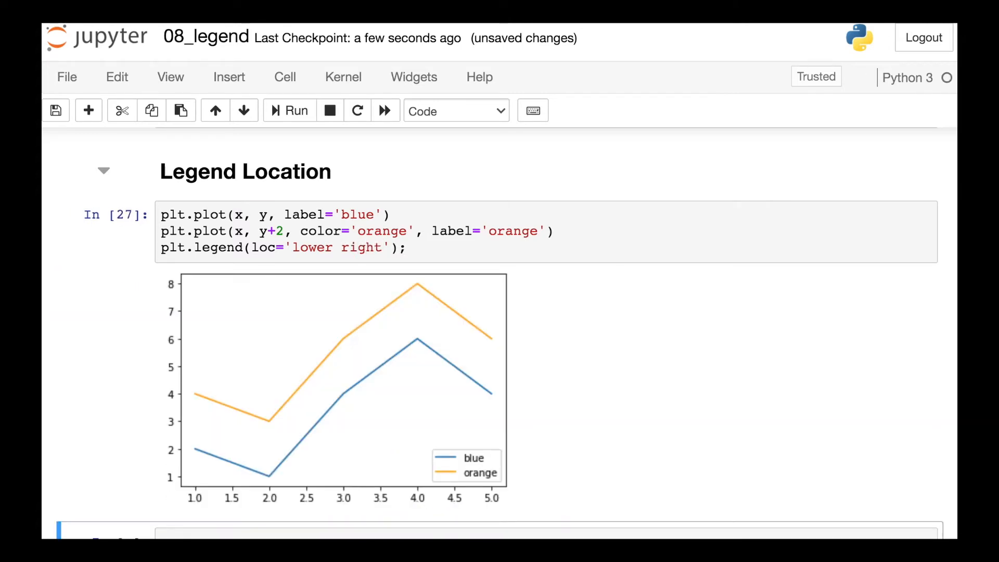
mouse_move(514, 514)
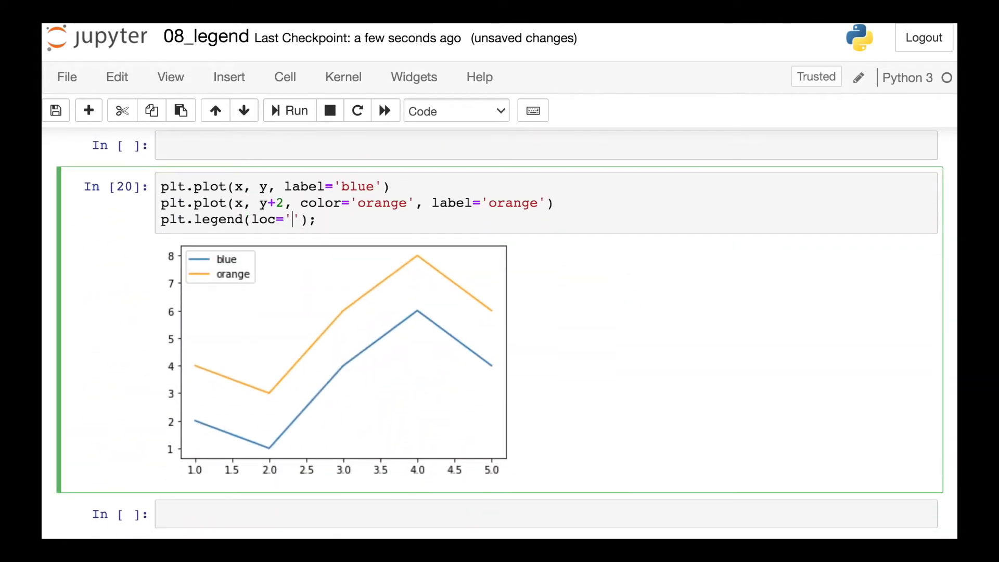
type("upper center")
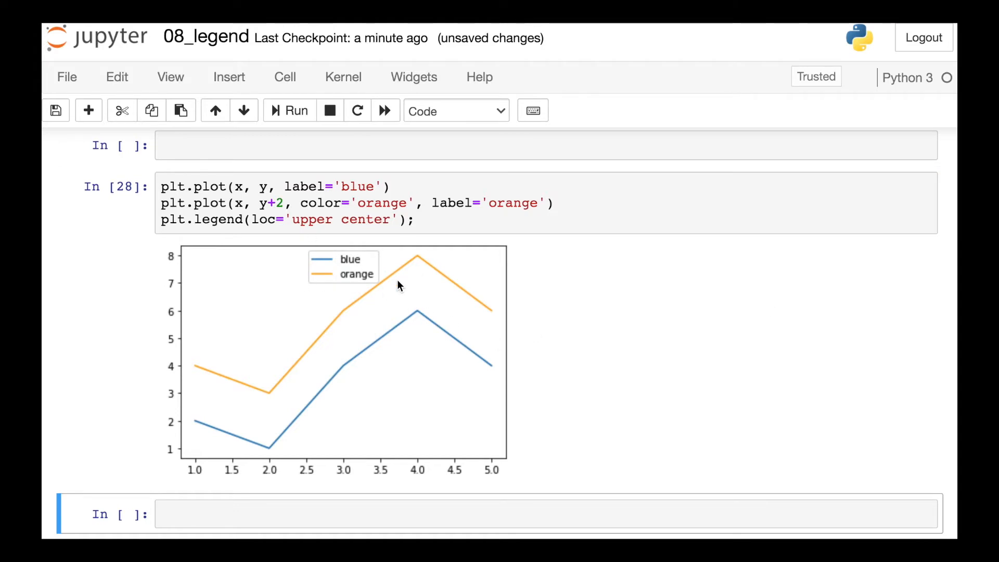
mouse_move(772, 266)
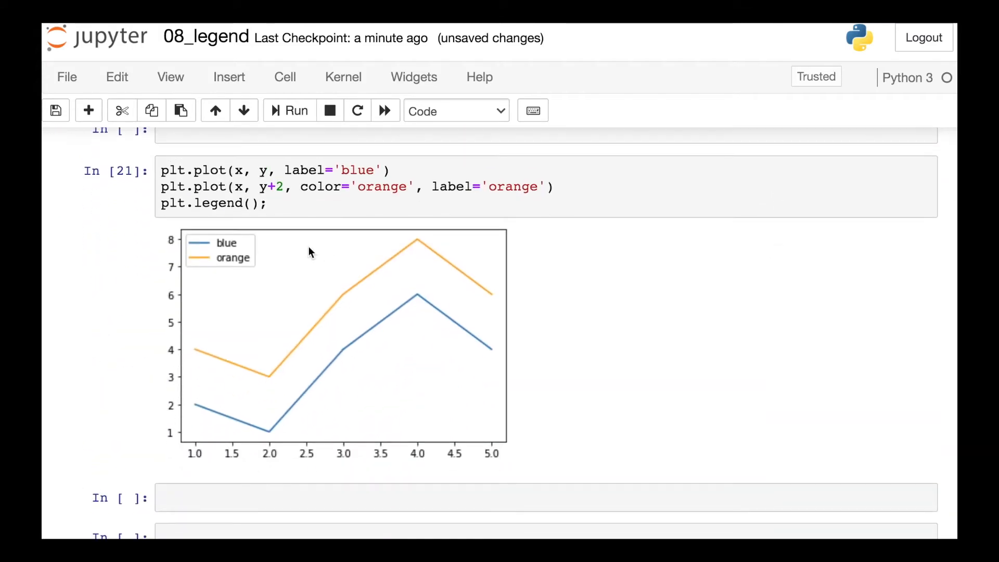
Use loc='best' for the legend and plot 10-y for the blue line.
type("loc='best")
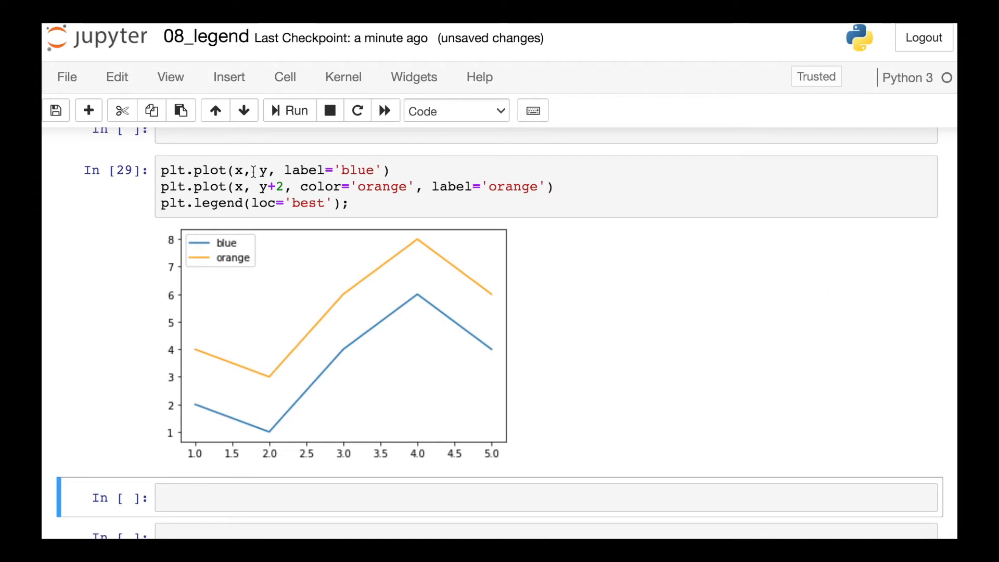
type("10-")
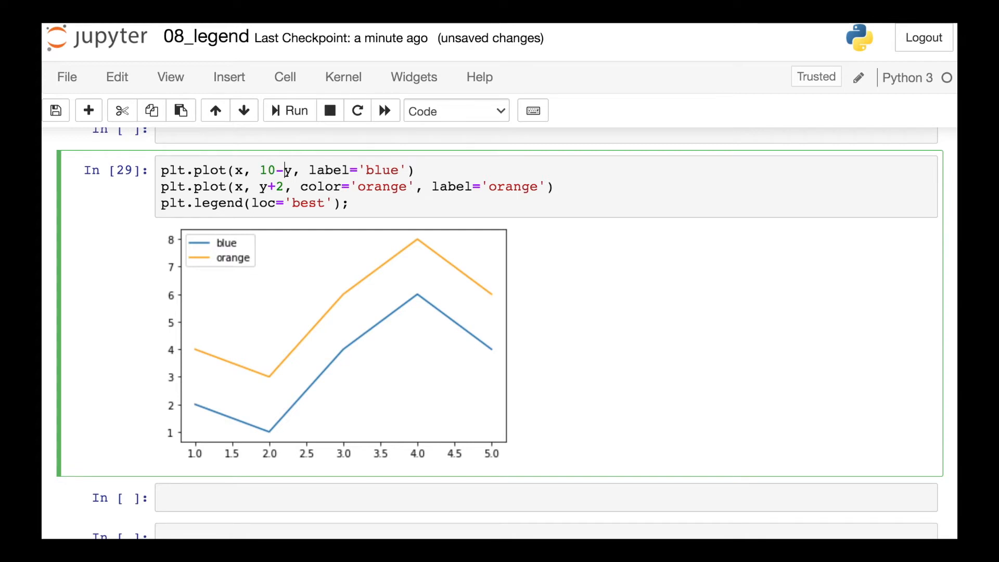
left_click(296, 111)
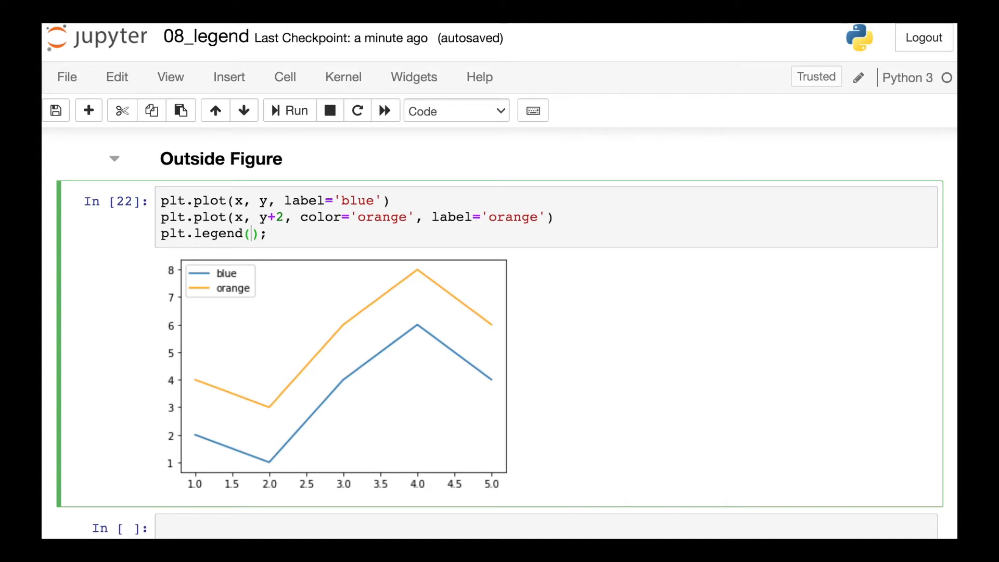
Anchor the Outside Figure legend with bbox_to_anchor=(1.05, 1) and loc='upper left'.
type("bbox")
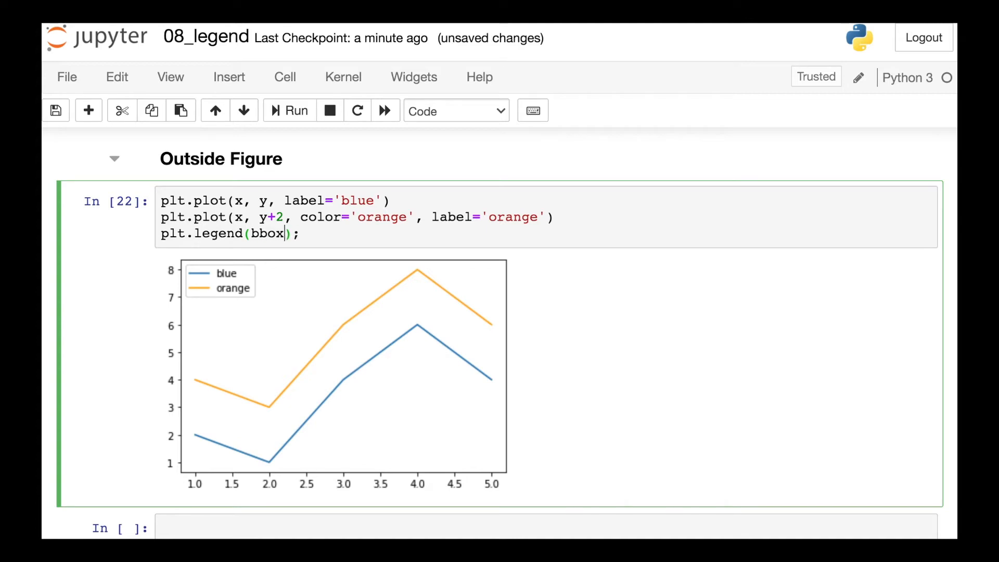
type("_to_anch")
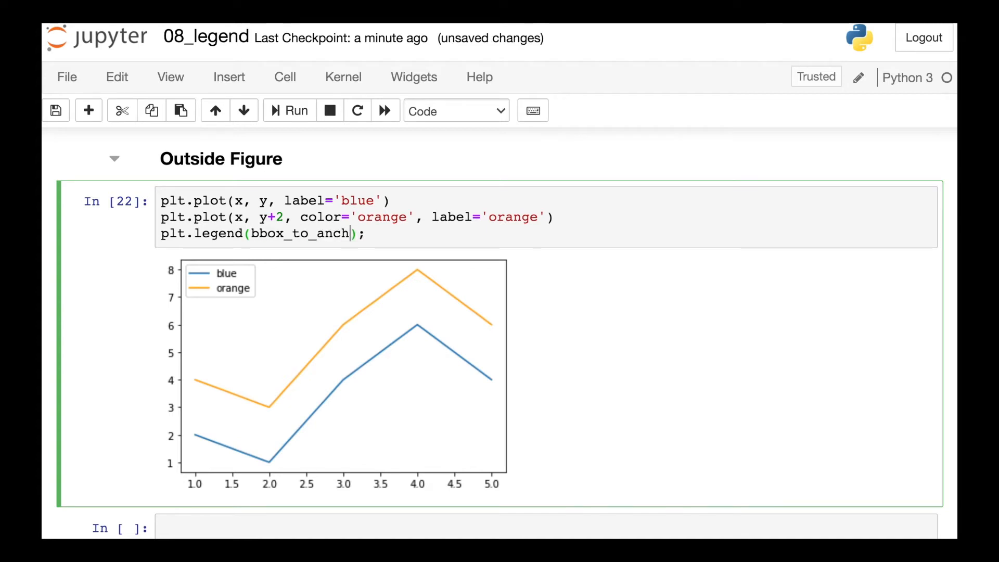
type("=()")
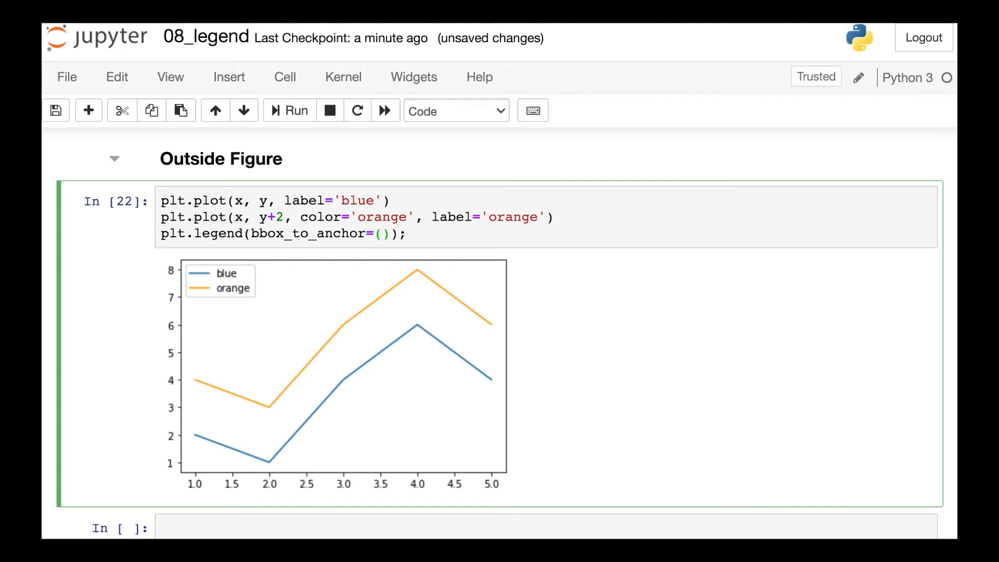
type("1.05, 1")
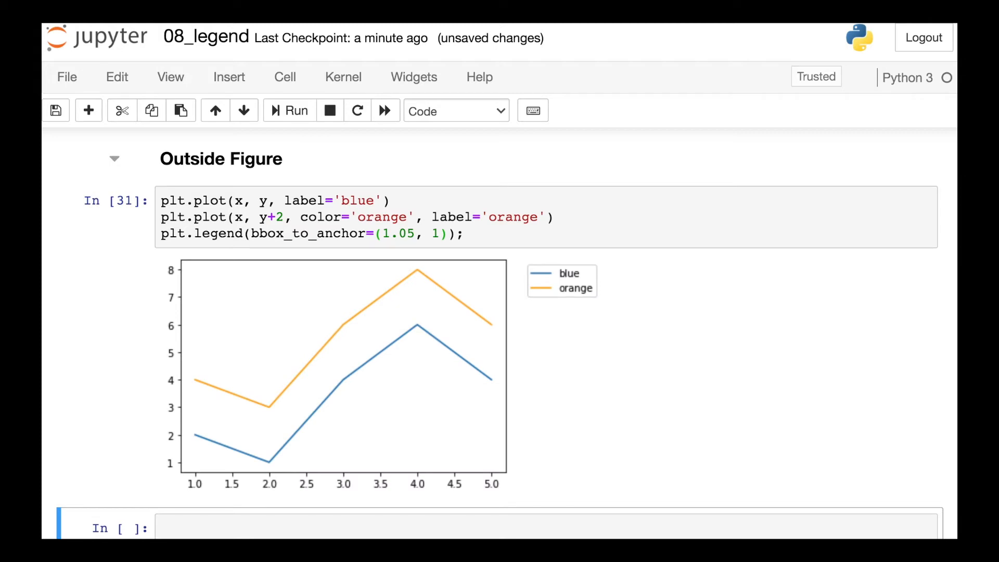
mouse_move(446, 241)
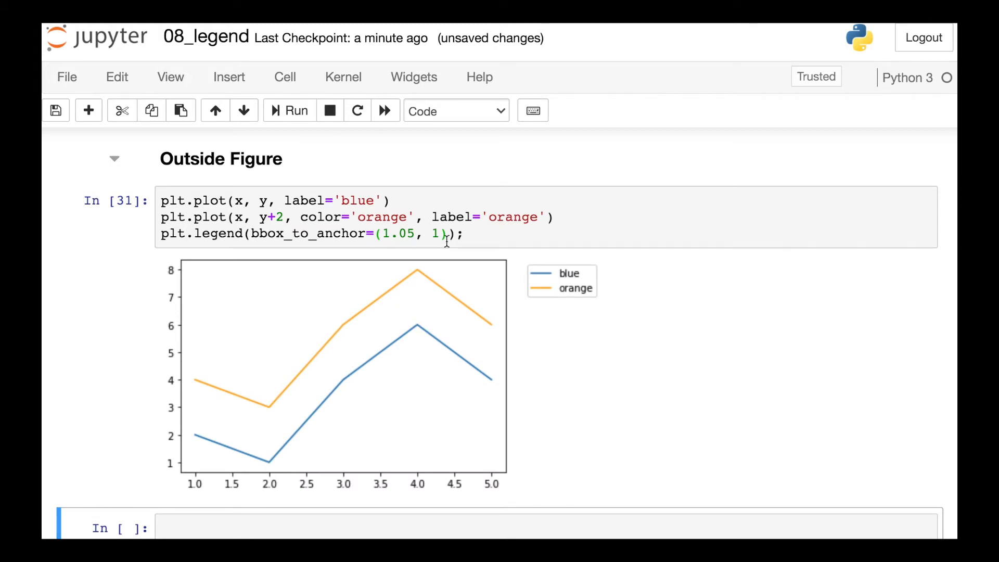
left_click(446, 233)
type(", ")
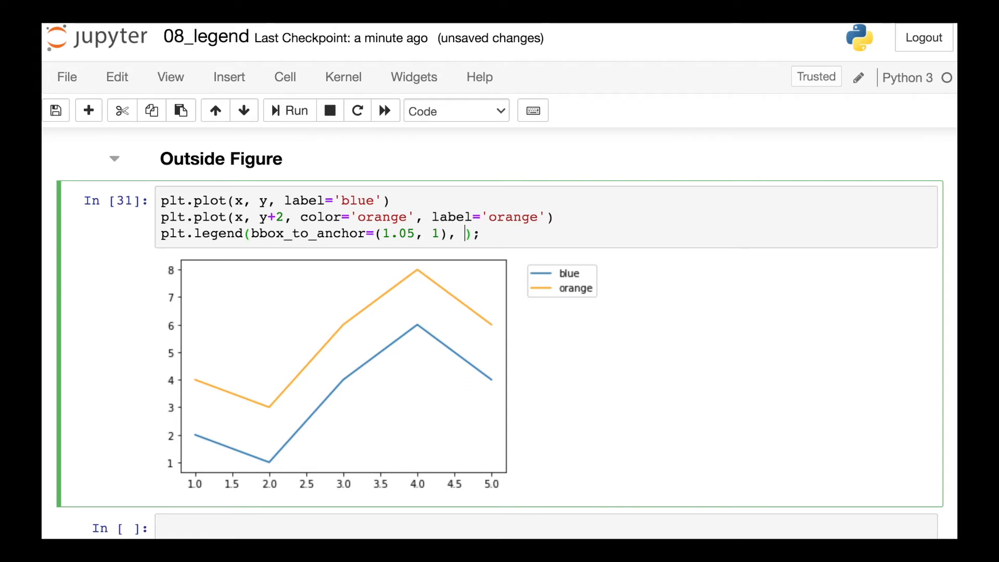
type("loc")
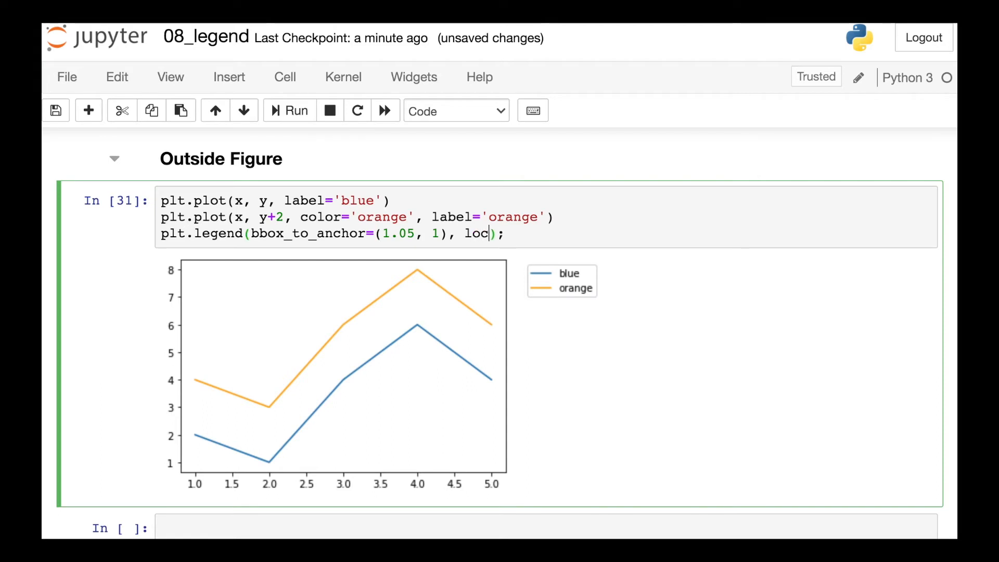
type("='")
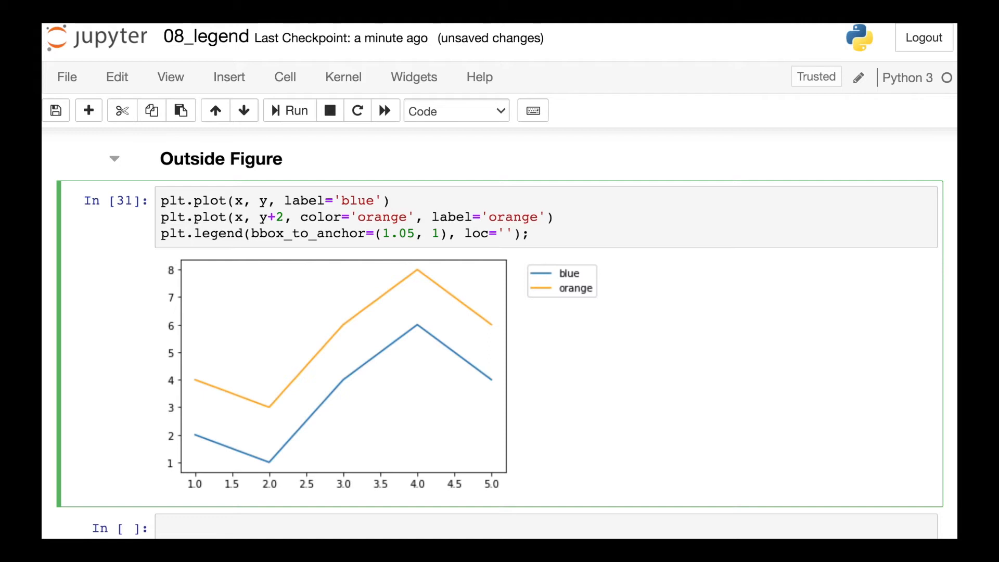
type("upp")
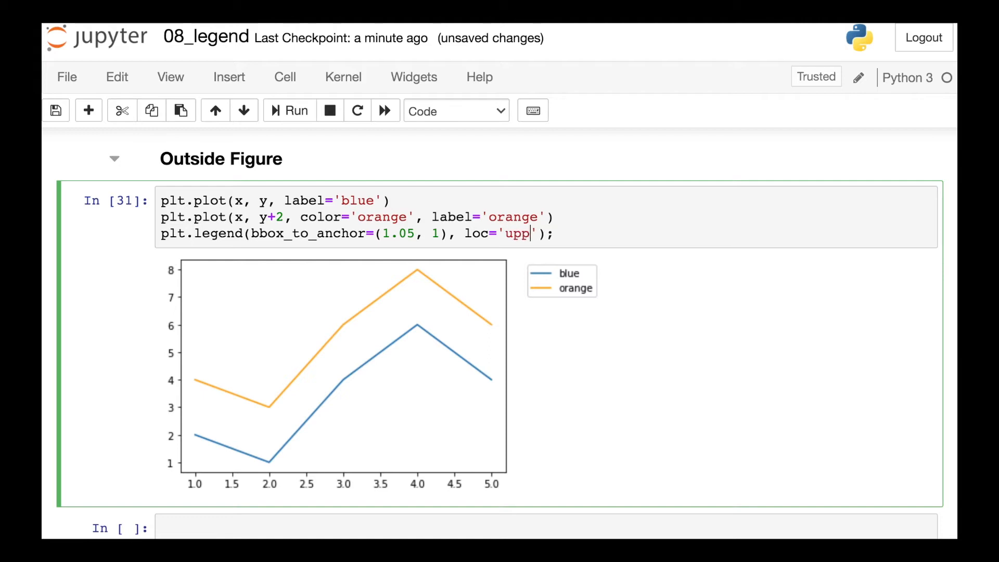
type("er")
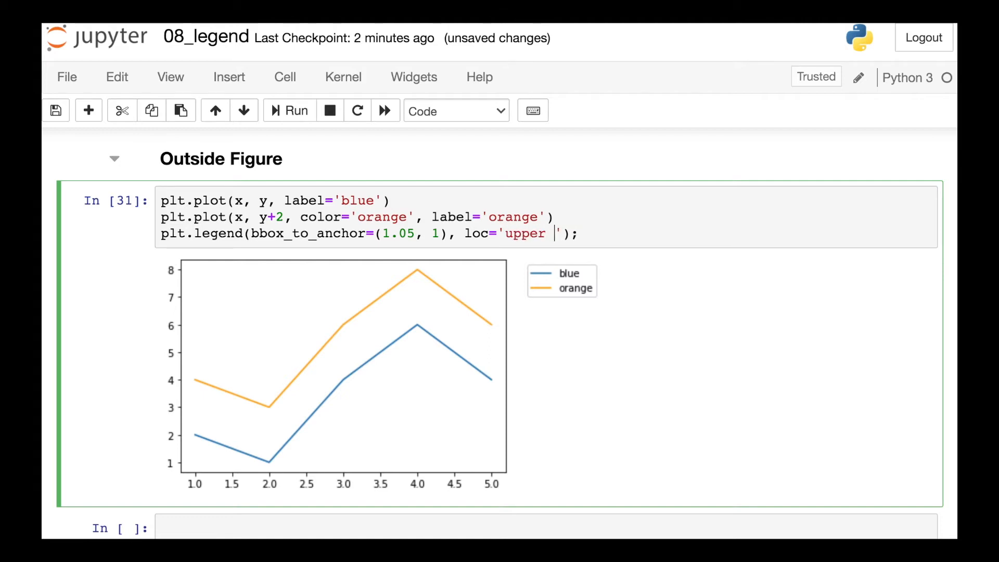
type("left")
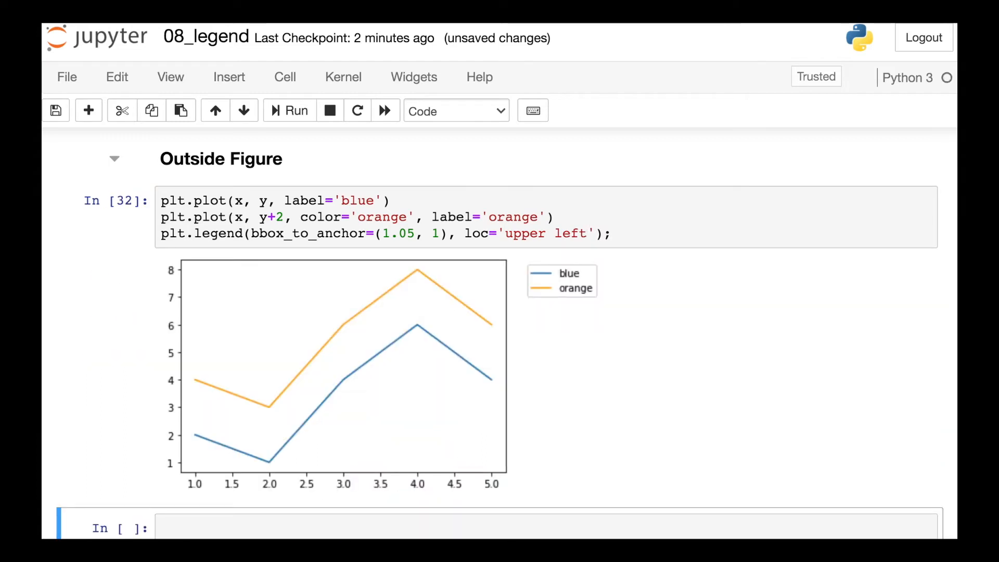
mouse_move(585, 273)
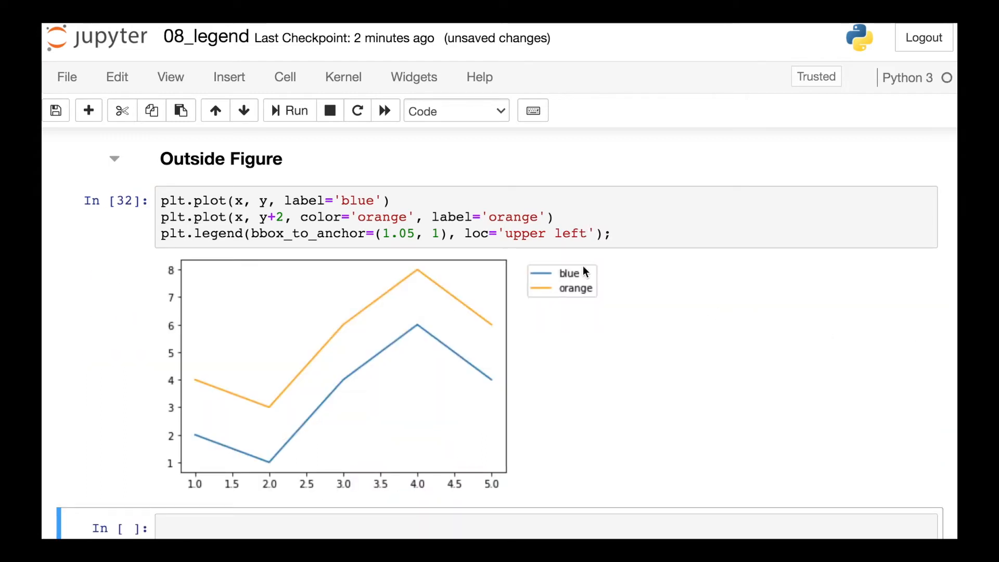
mouse_move(539, 272)
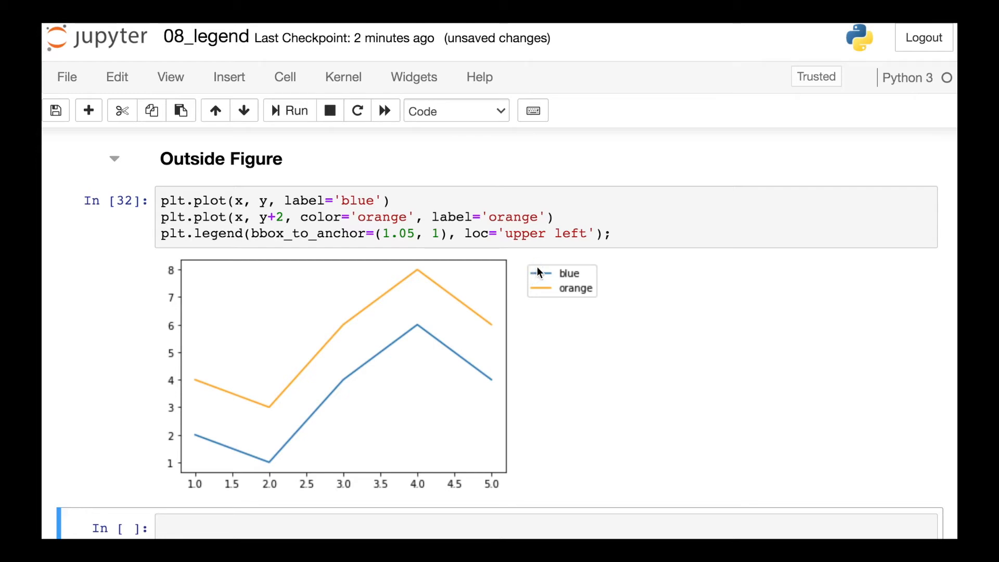
Change the legend location from 'upper left' to 'lower left'.
double_click(525, 234)
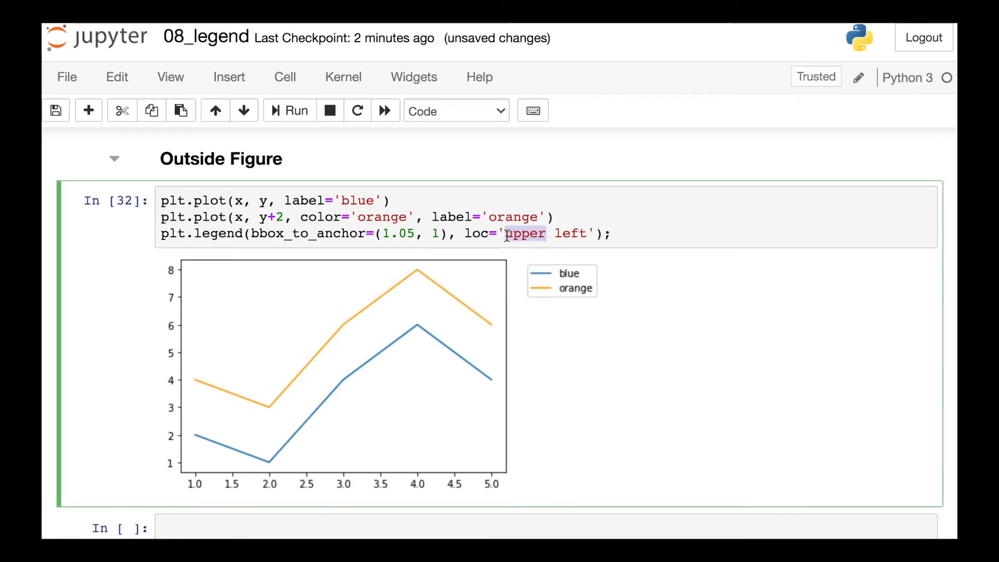
type("lower")
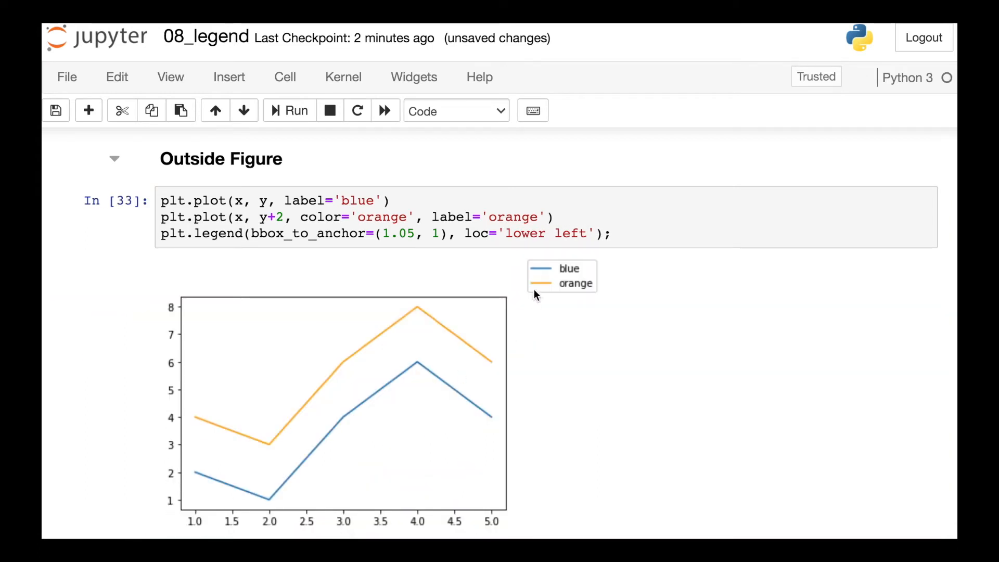
mouse_move(535, 302)
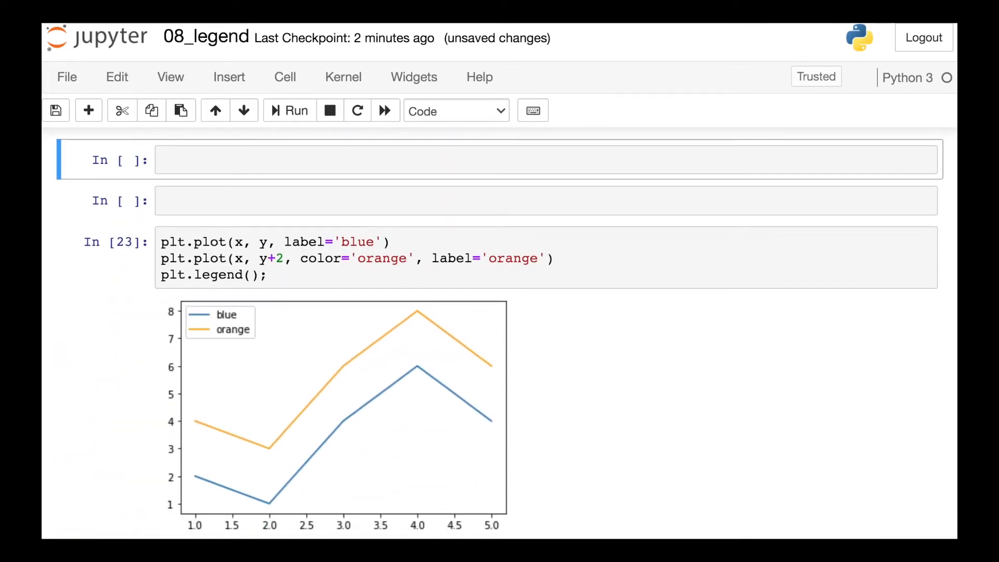
scroll("down", 3)
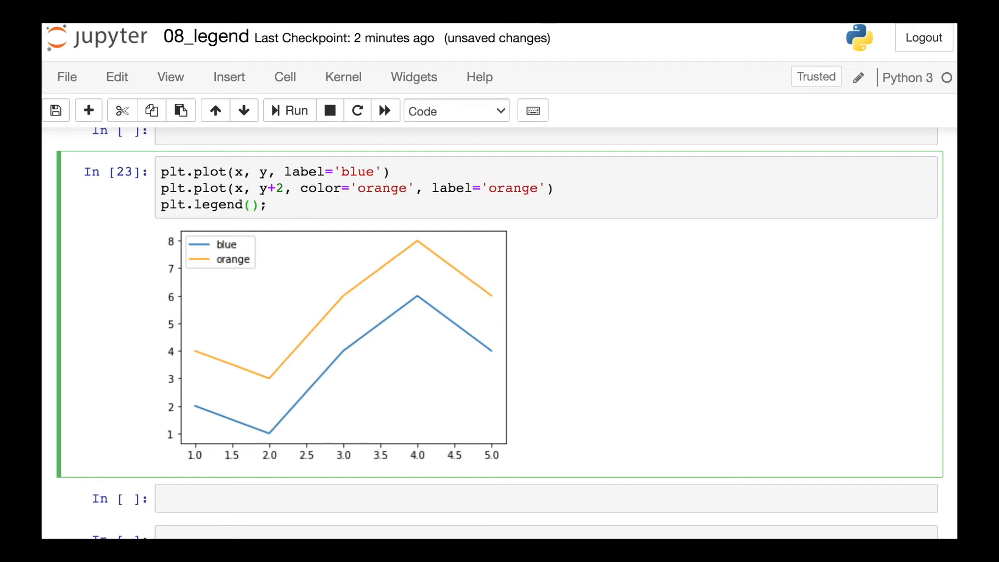
Type bbox_to_anchor=(-0.05, 0), loc into another plot's legend call.
type("bbox_to_an")
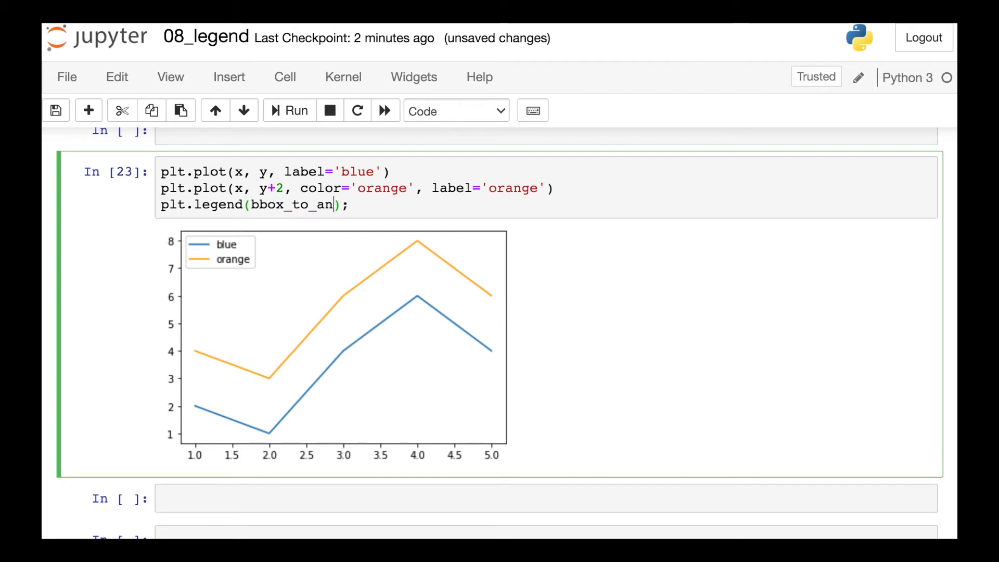
type("chor=(-0.0")
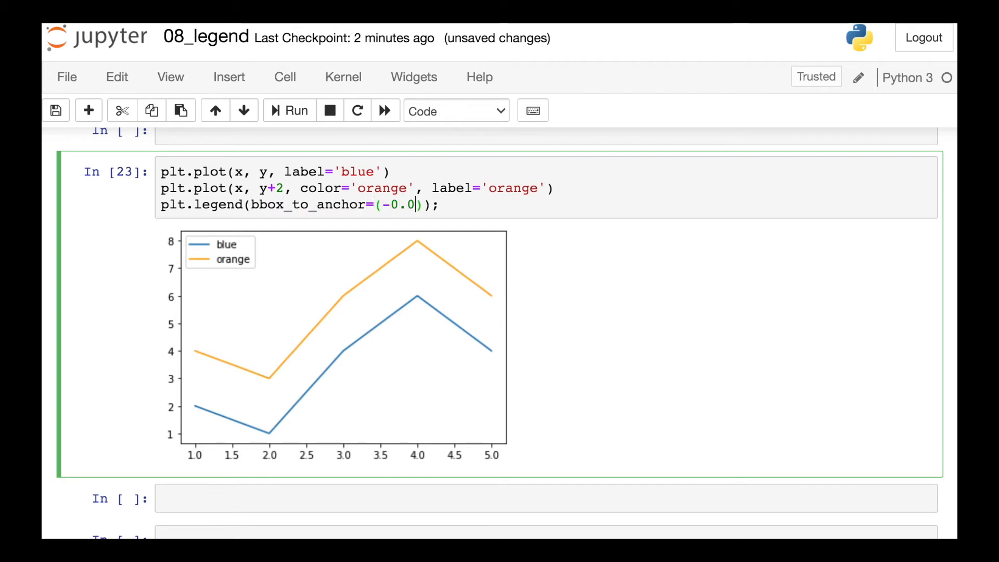
type("5, 0")
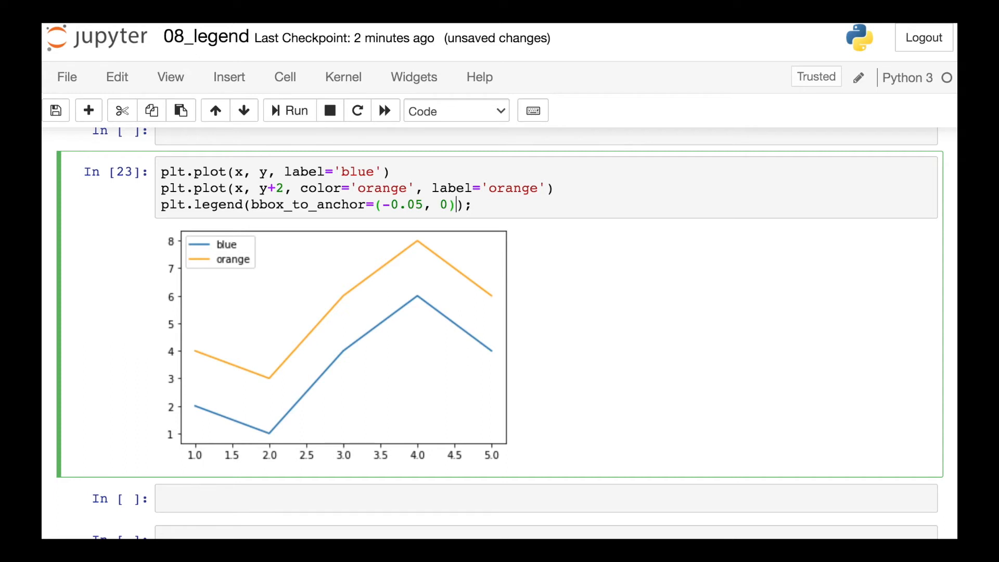
type(", loc")
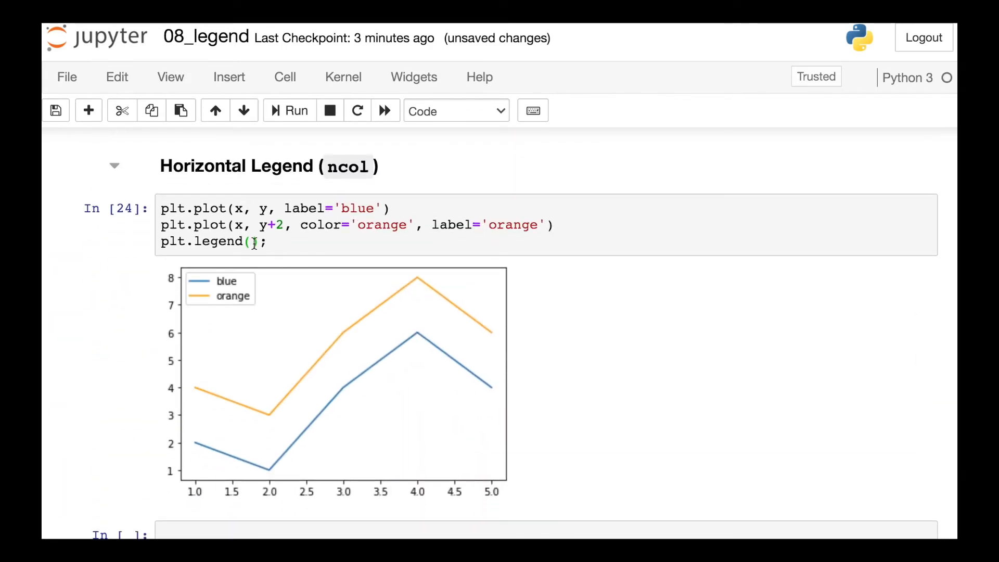
Set ncol=2 in the two-line plot's legend, then begin ncol in the three-line plot.
left_click(255, 241)
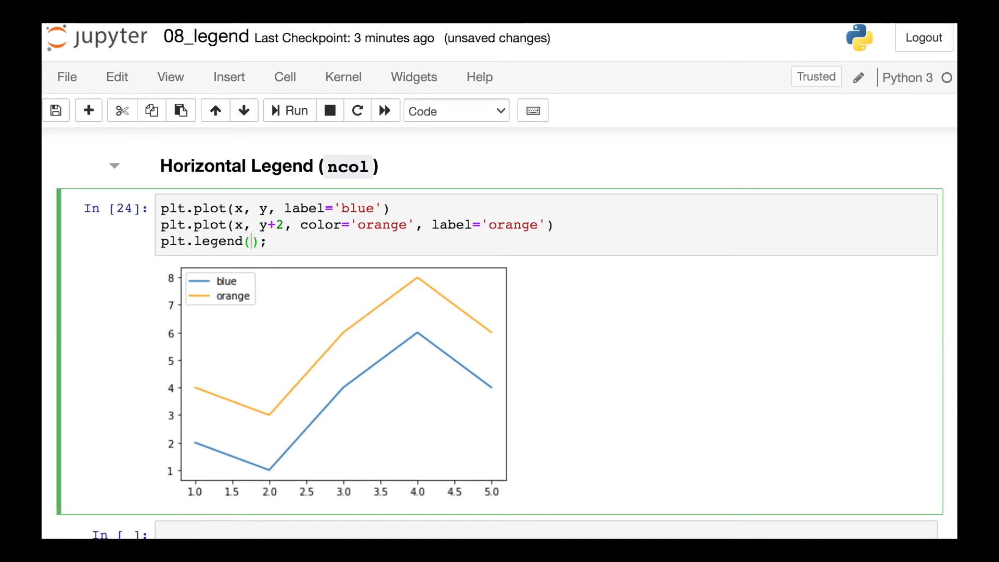
type("ncol")
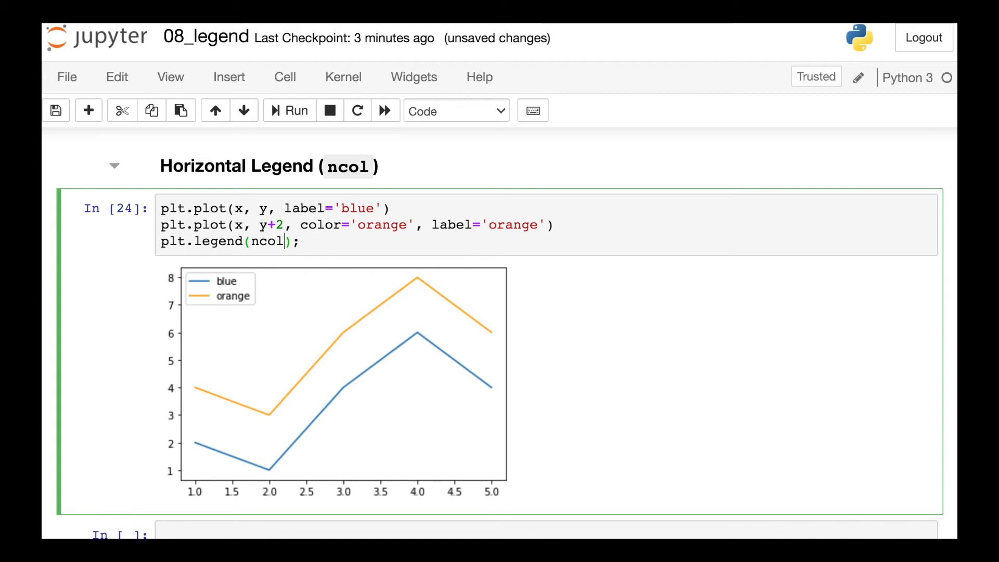
type("=2")
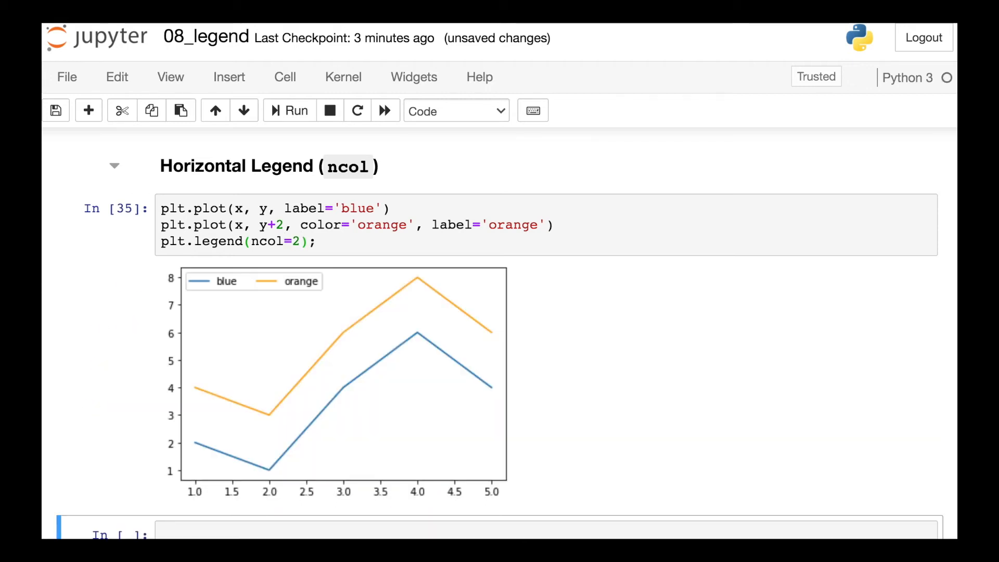
mouse_move(534, 344)
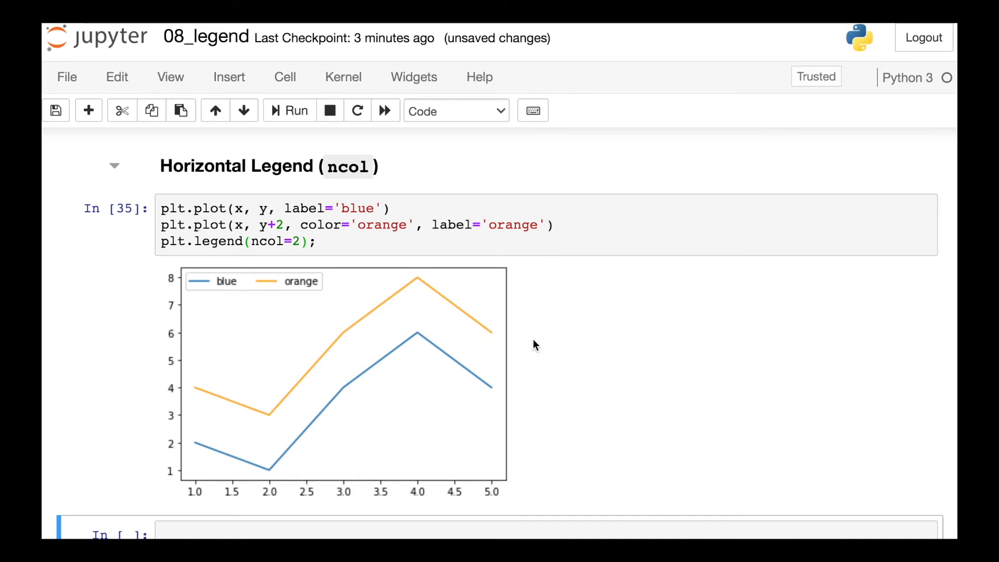
mouse_move(283, 310)
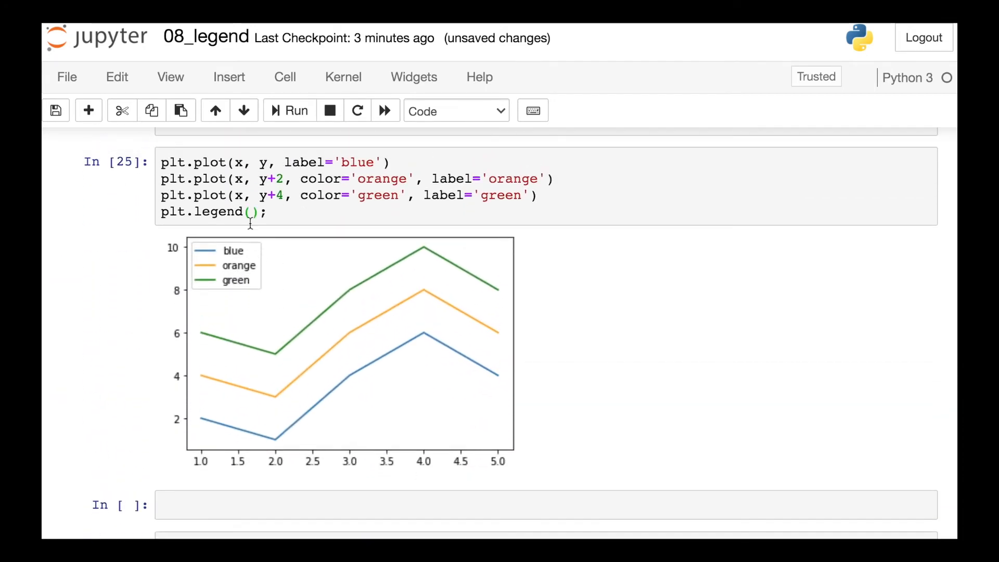
type("nco")
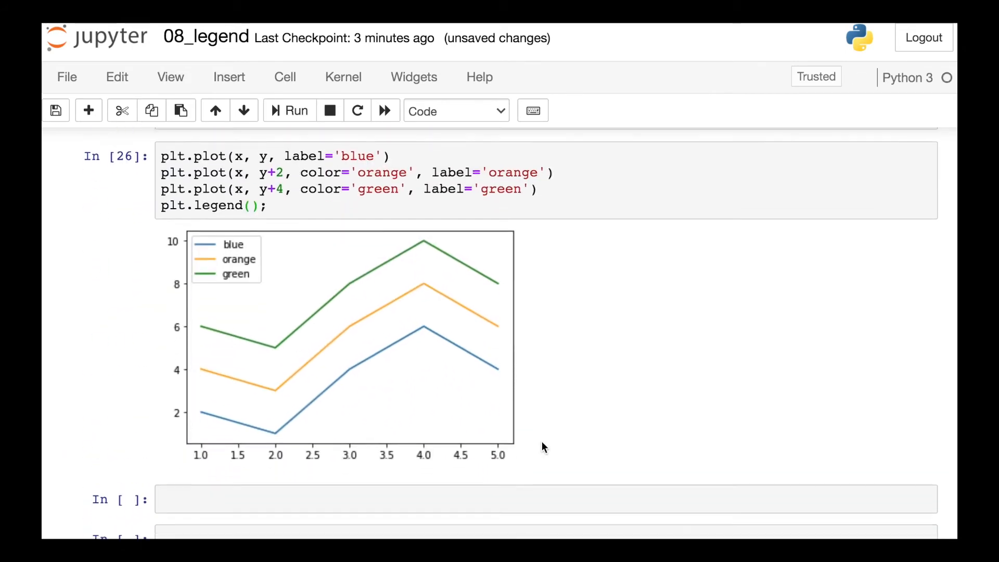
Set the three-line legend to ncol=3, bbox_to_anchor=(0.5, -0.1), loc='upper center'.
left_click(250, 211)
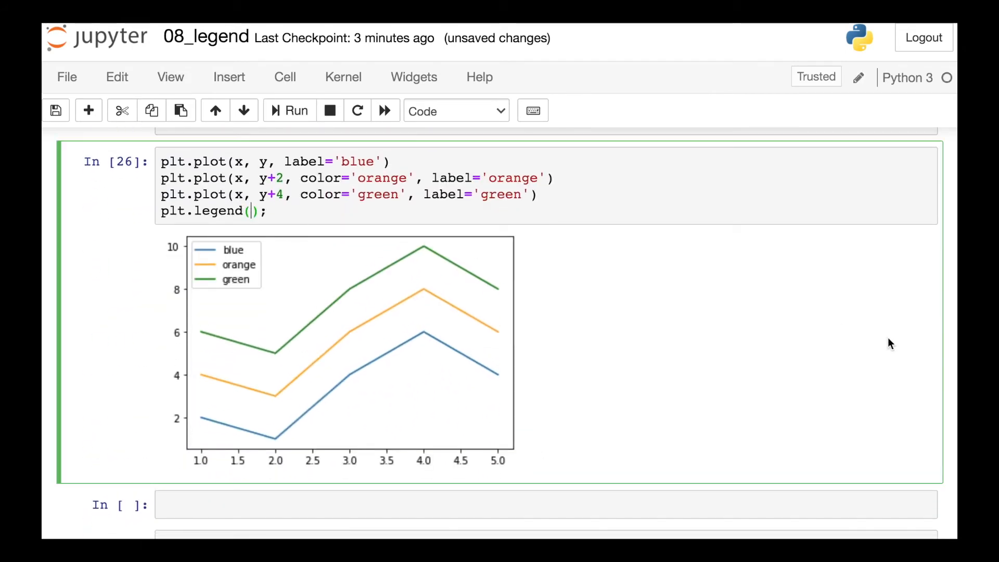
type("ncol=3, bbox_to_anc")
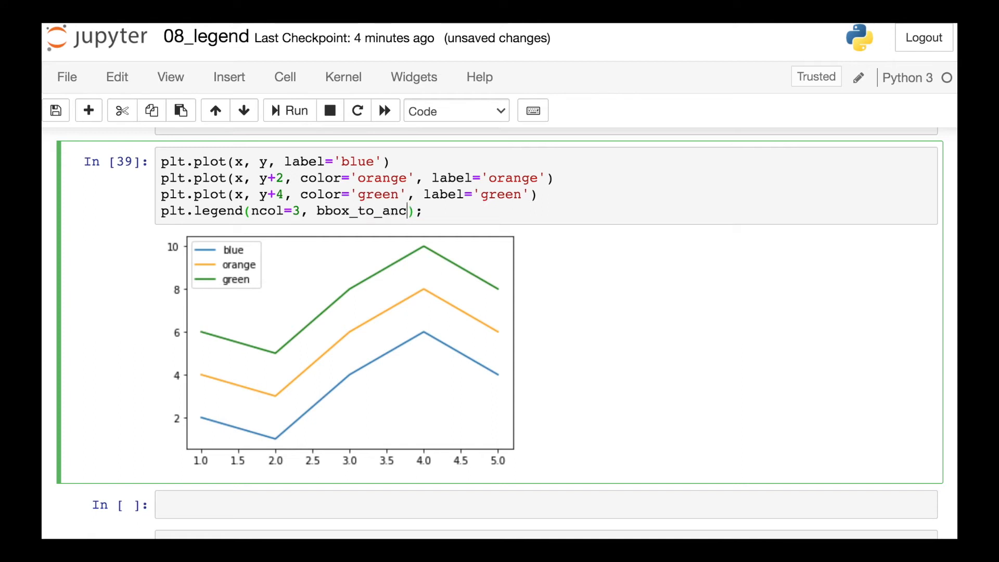
type("hor=(0.")
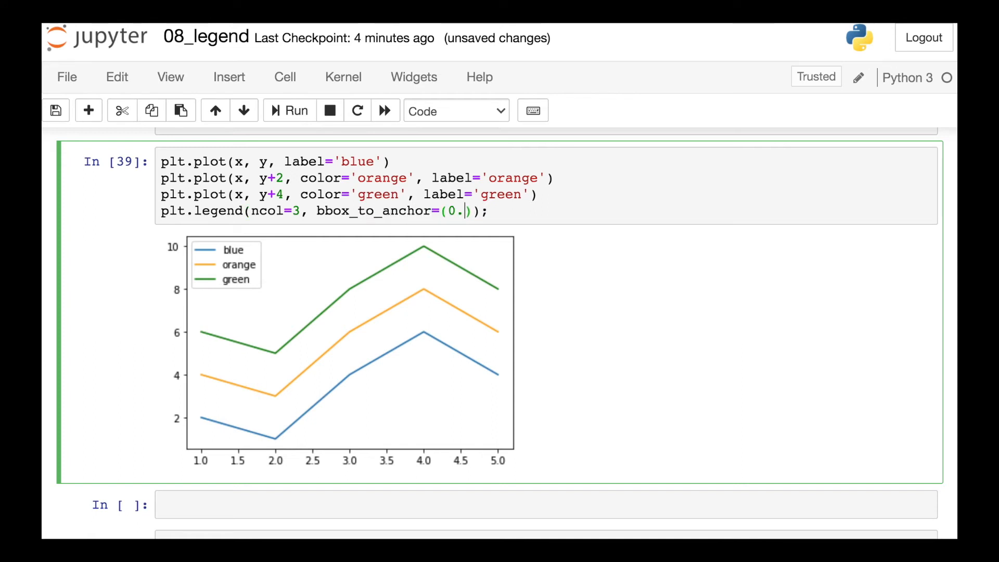
type("5, -0.1")
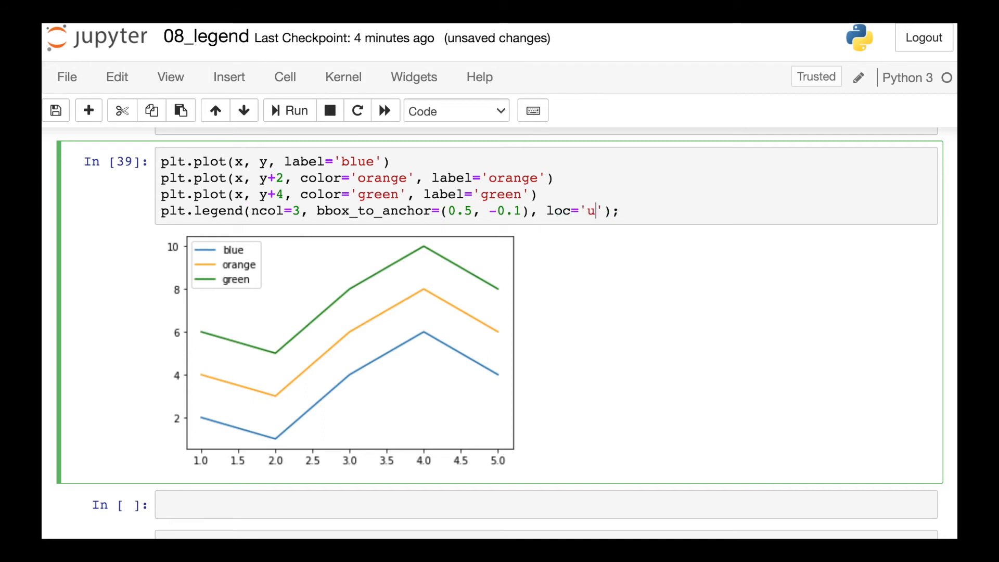
type("pper center")
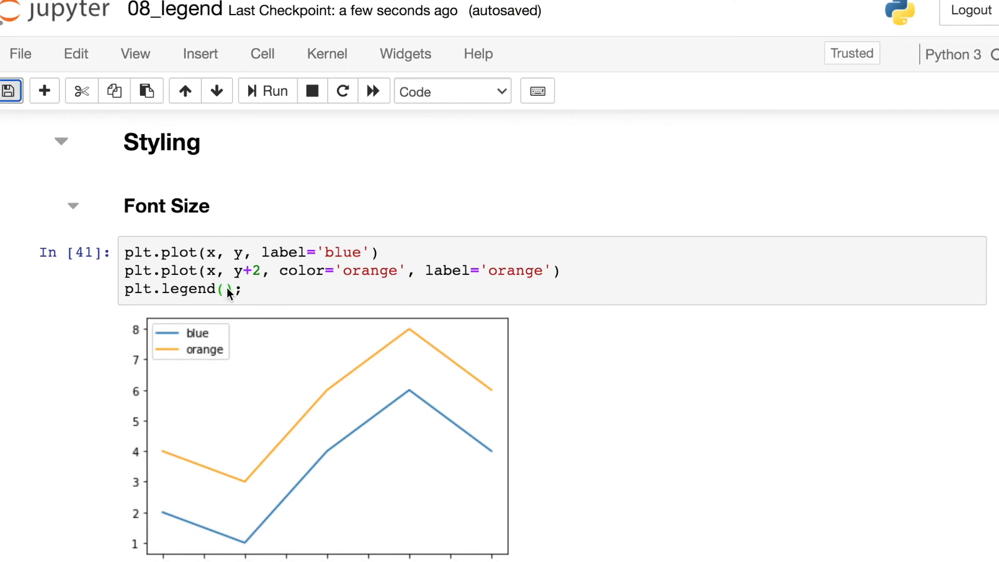
Change the Font Size example to plt.legend(fontsize=14) and rerun the cell.
left_click(229, 289)
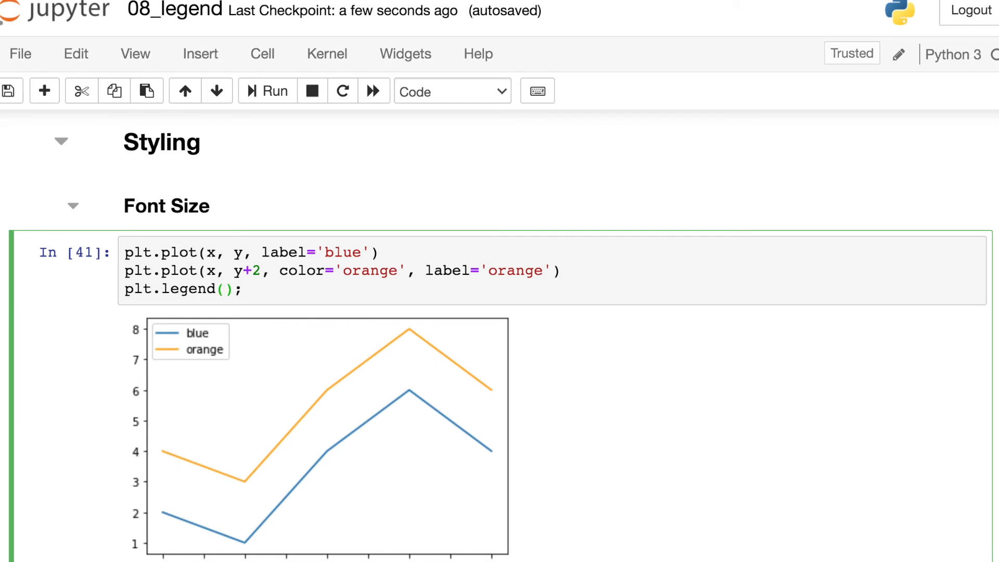
type("fontsize=14")
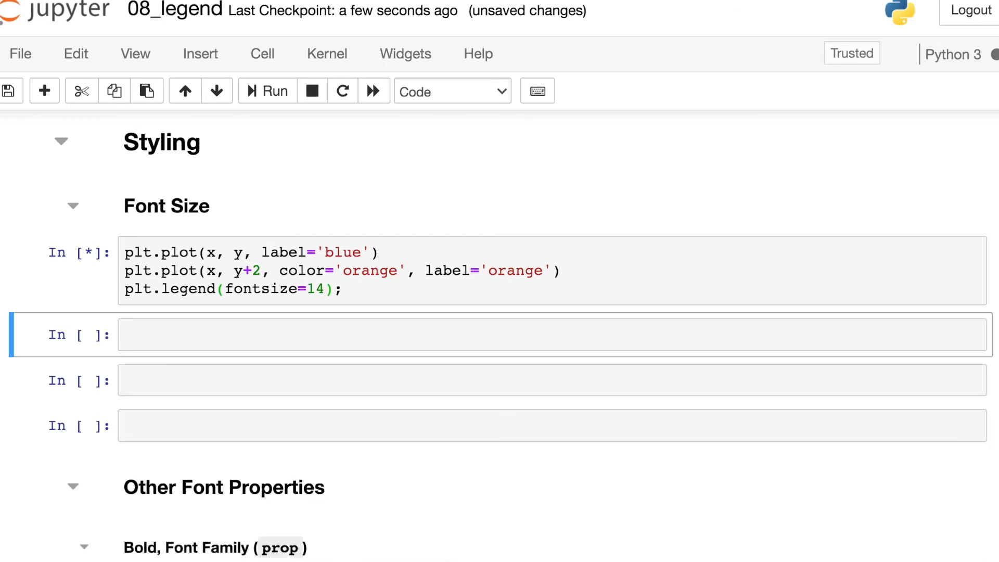
left_click(276, 90)
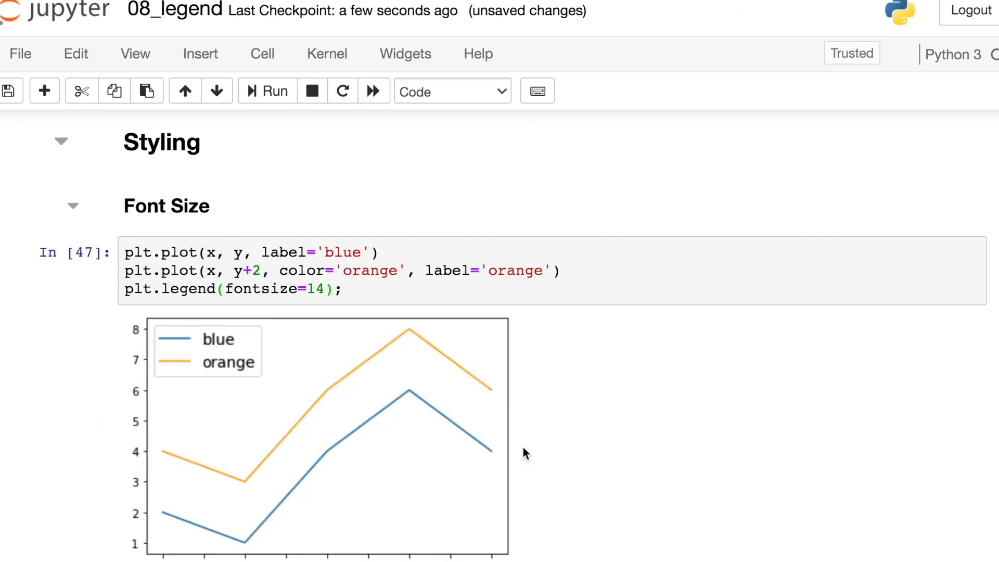
mouse_move(206, 410)
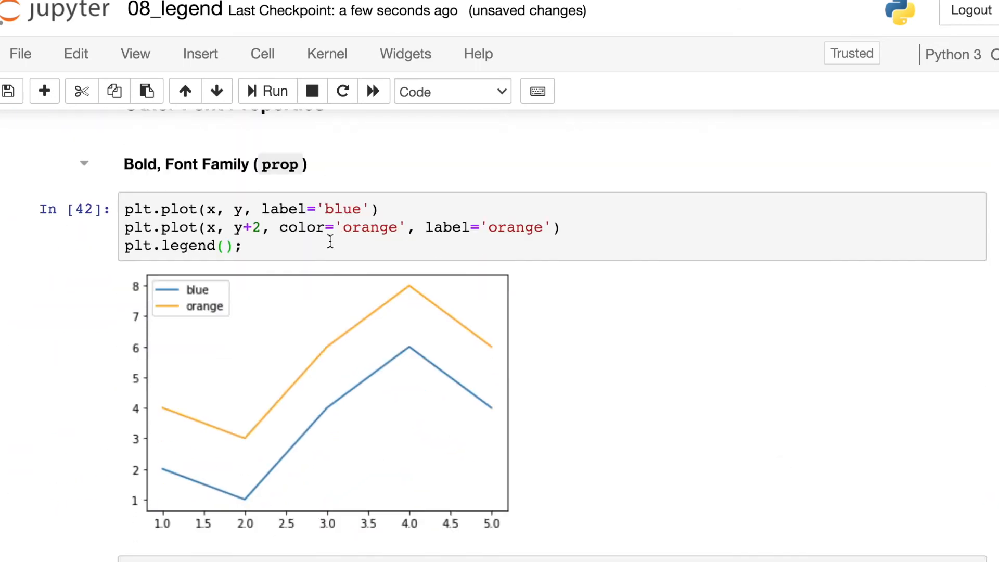
Pass prop={'weight': 'bold', 'size': 14, 'family': 'serif'} to plt.legend().
left_click(222, 247)
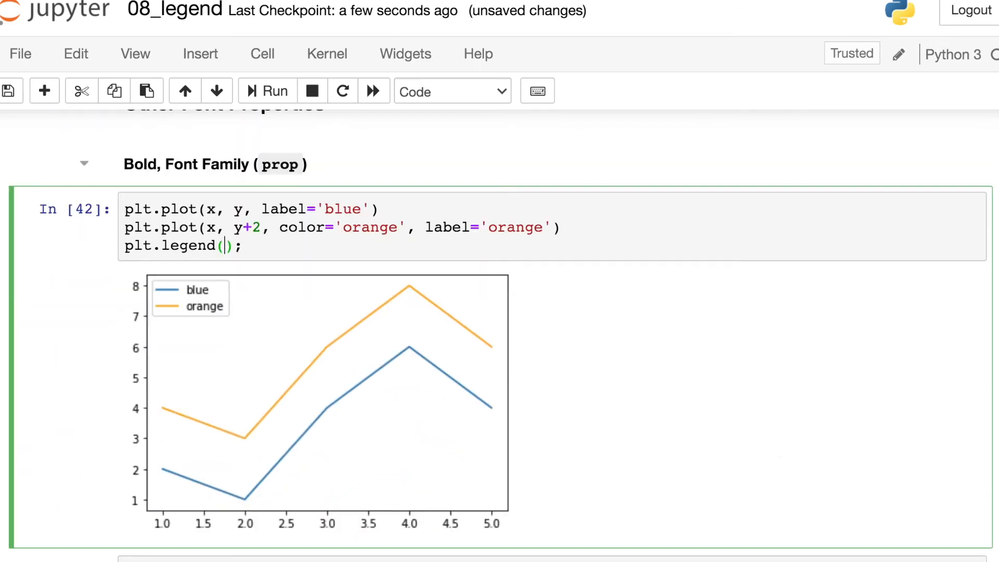
type("prop={'")
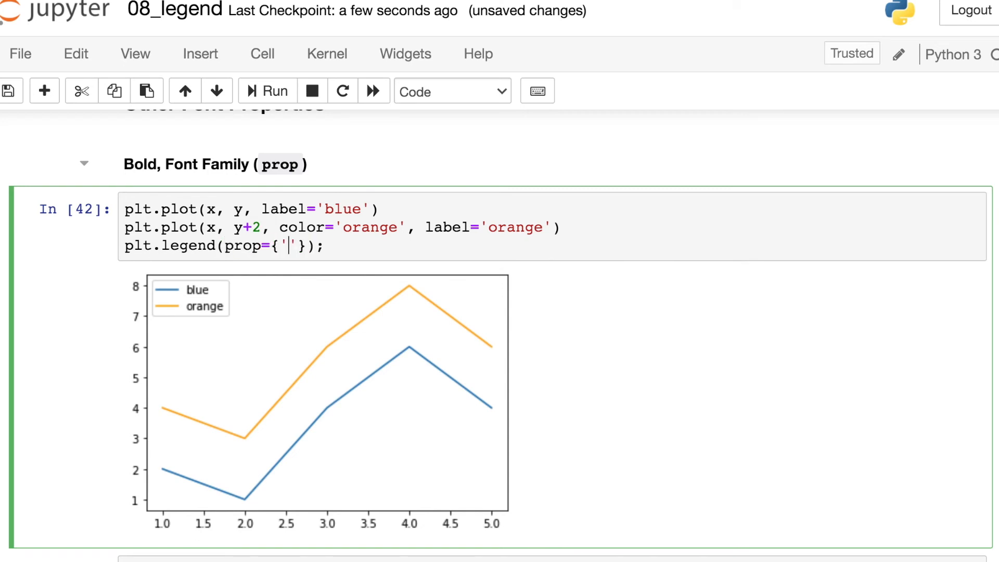
type("weight':")
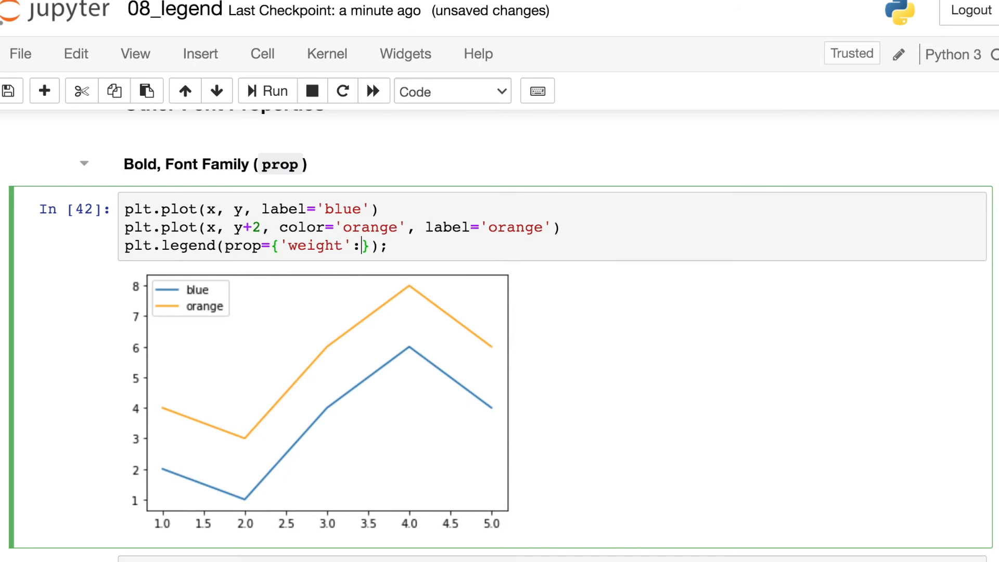
type("'bold'")
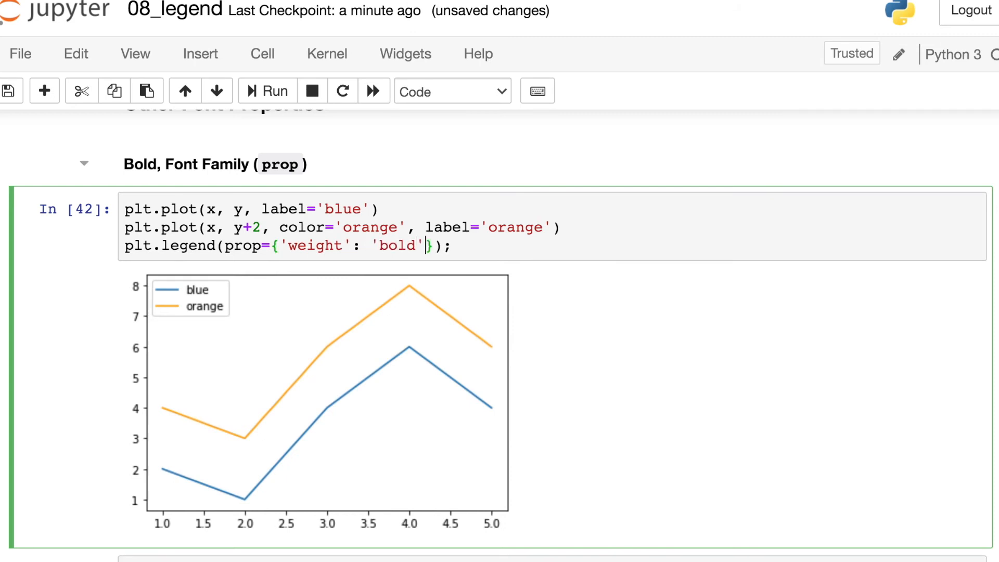
type(", 'size': 14")
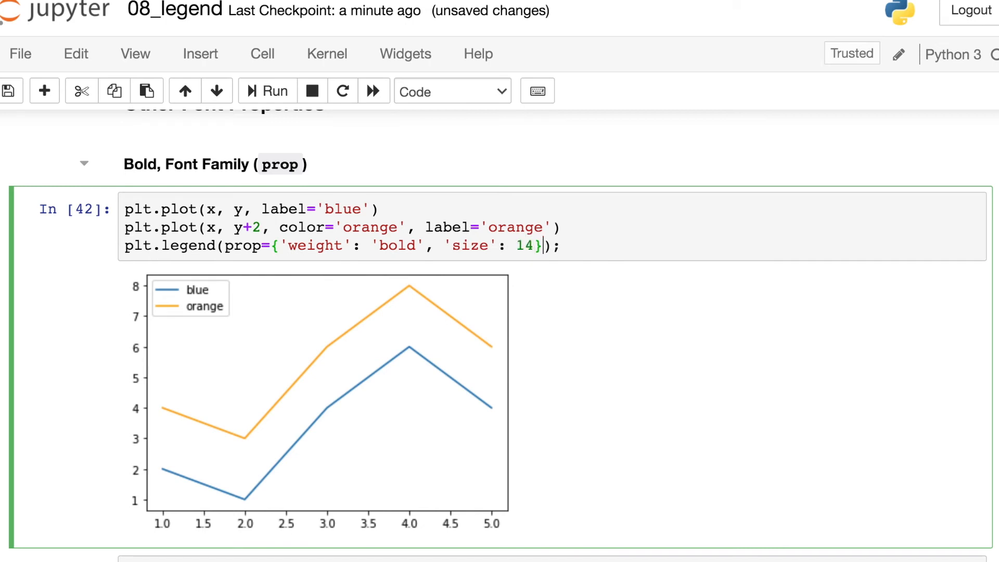
type(", ''")
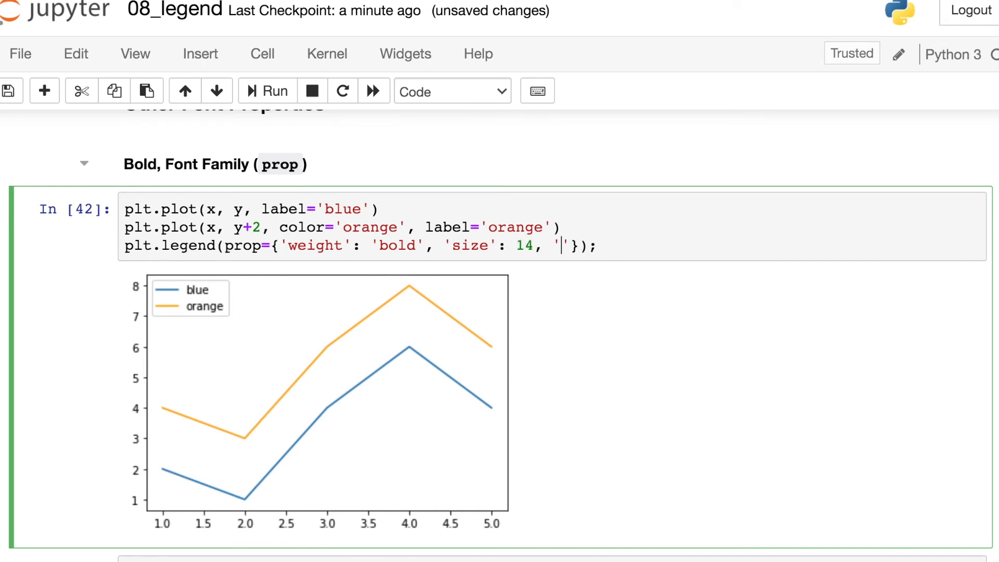
type("family': '")
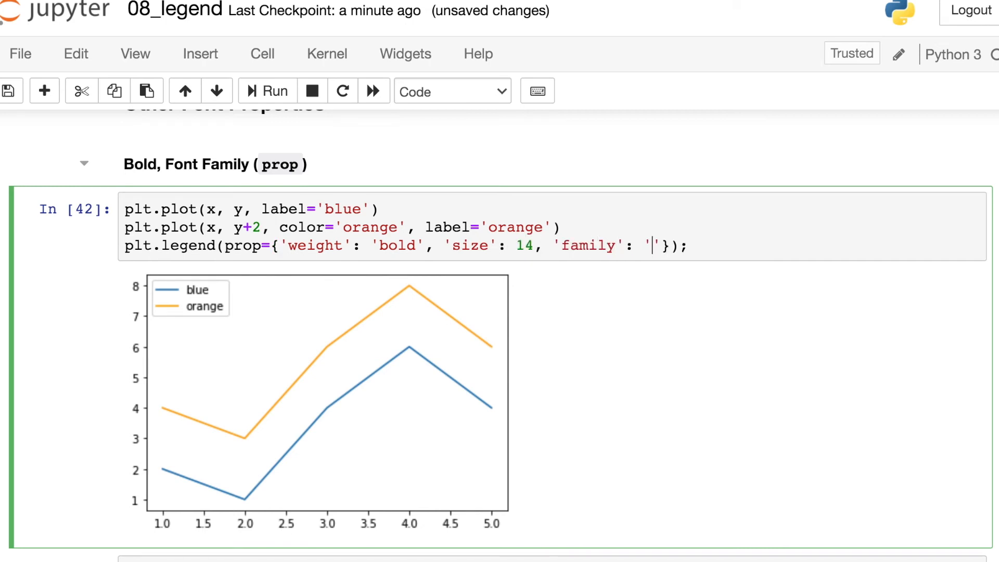
type("serif")
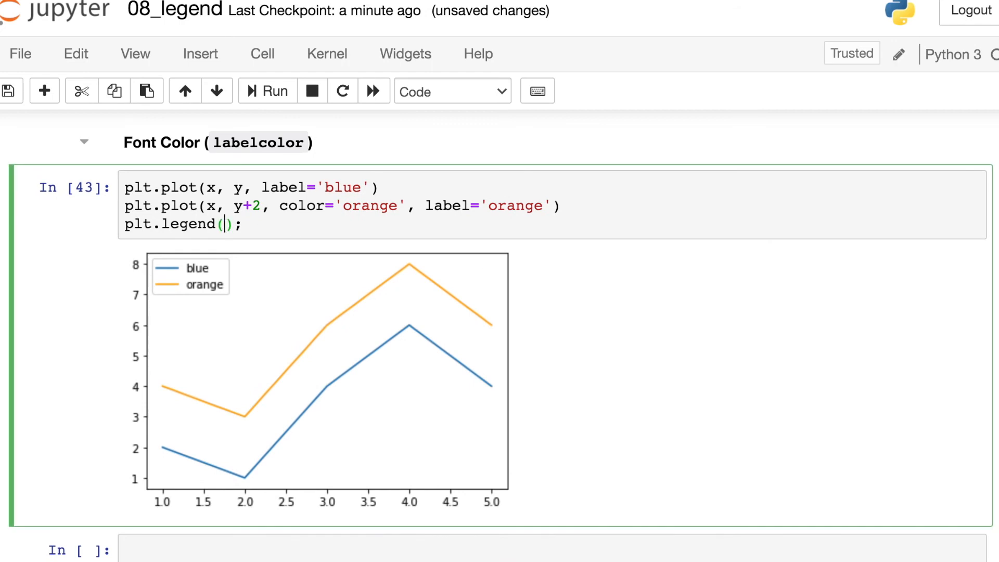
Set plt.legend(labelcolor=['blue', 'orange']) in the Font Color cell.
type("labelco")
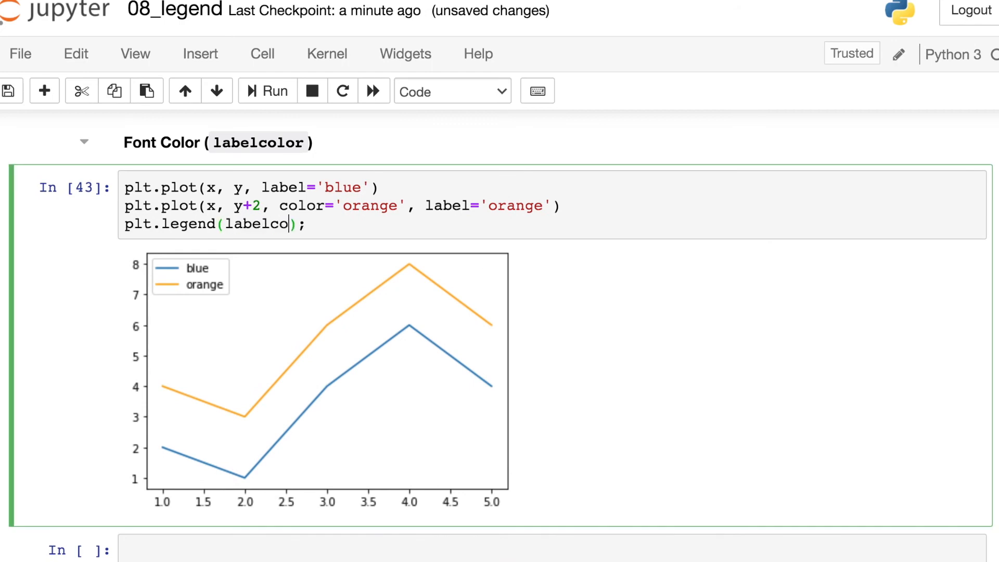
type("lor=")
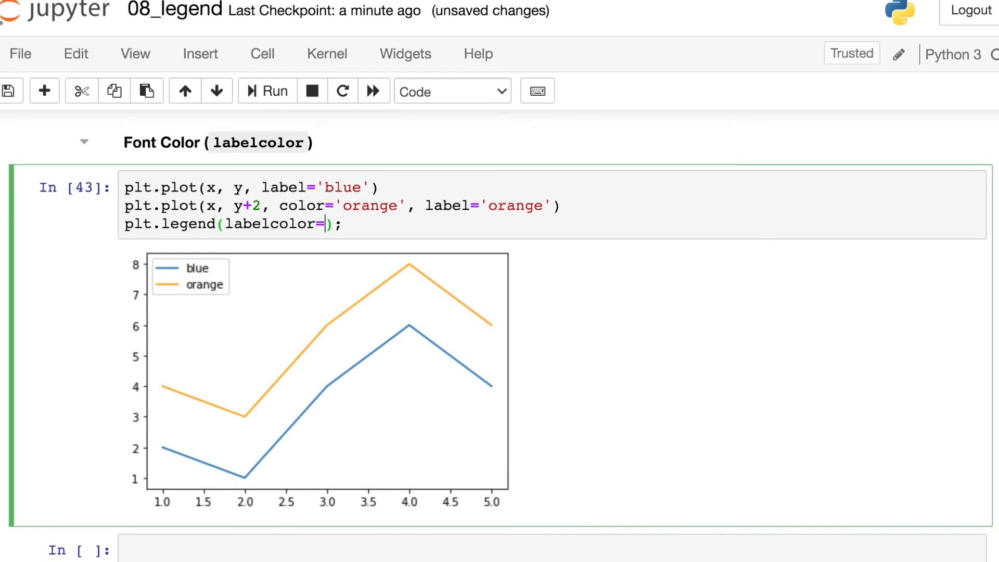
type("[")
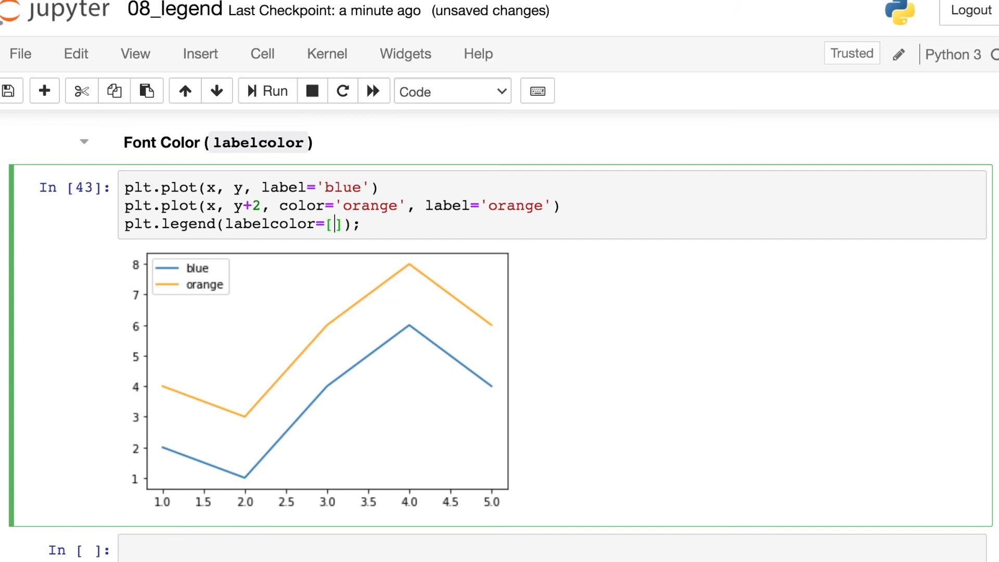
type("'blue',")
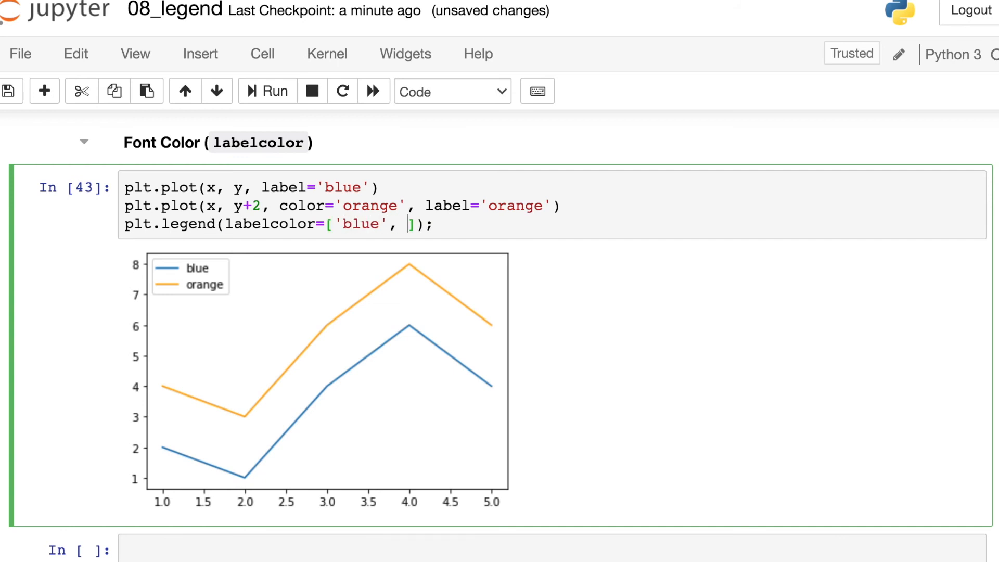
type("'orange")
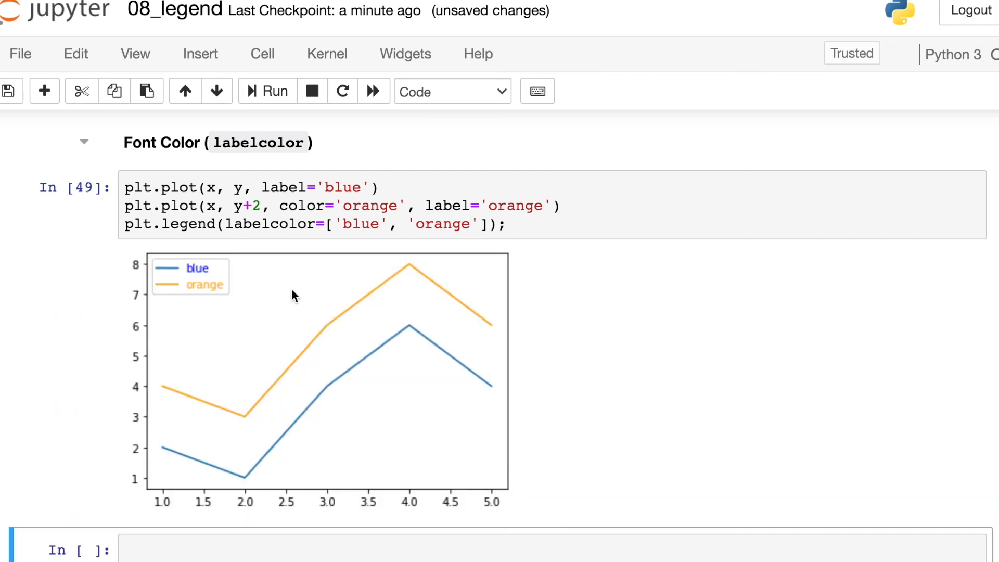
mouse_move(241, 319)
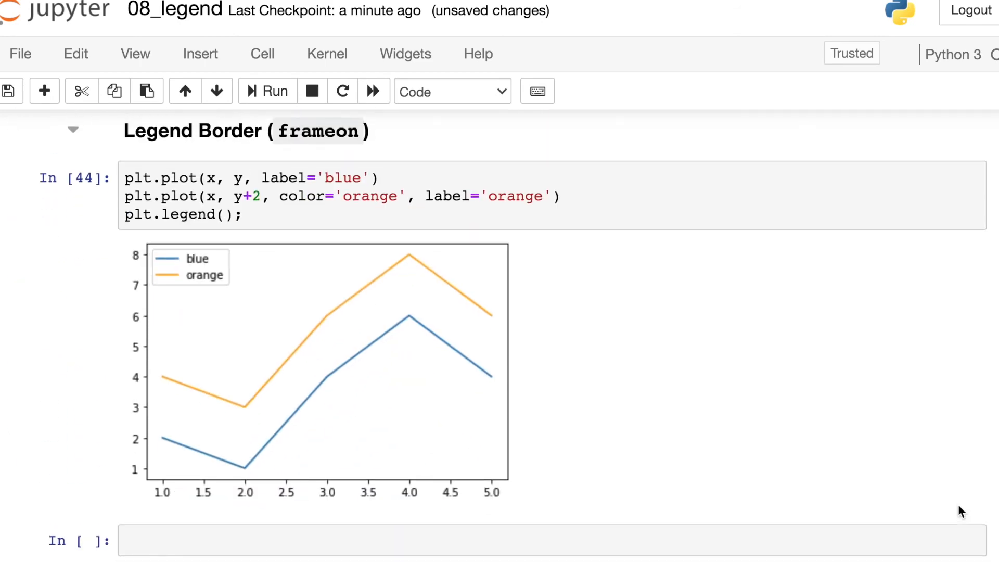
Set frameon=False on the Legend Border example's plt.legend() call.
scroll("down", 3)
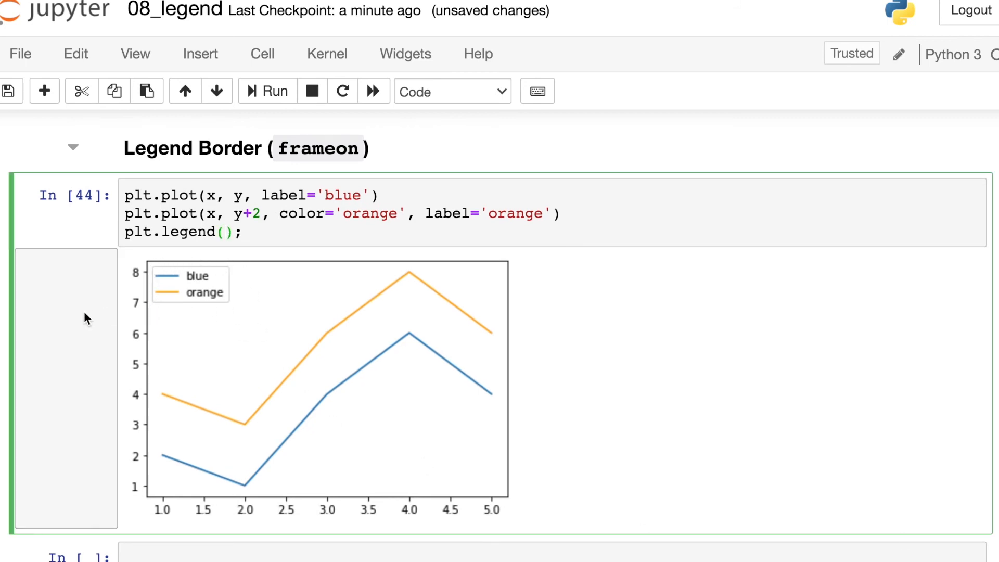
type("fra")
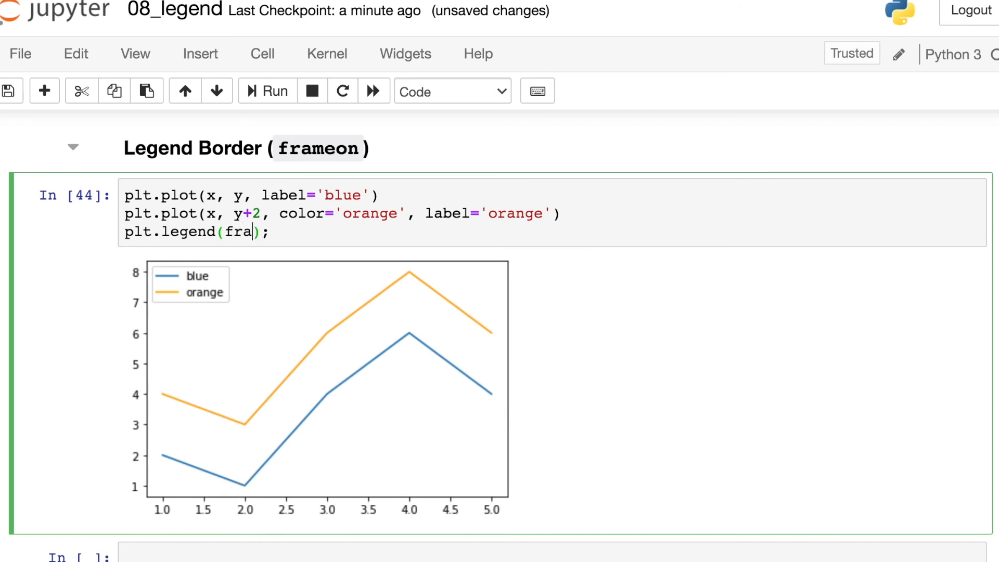
type("meon=False")
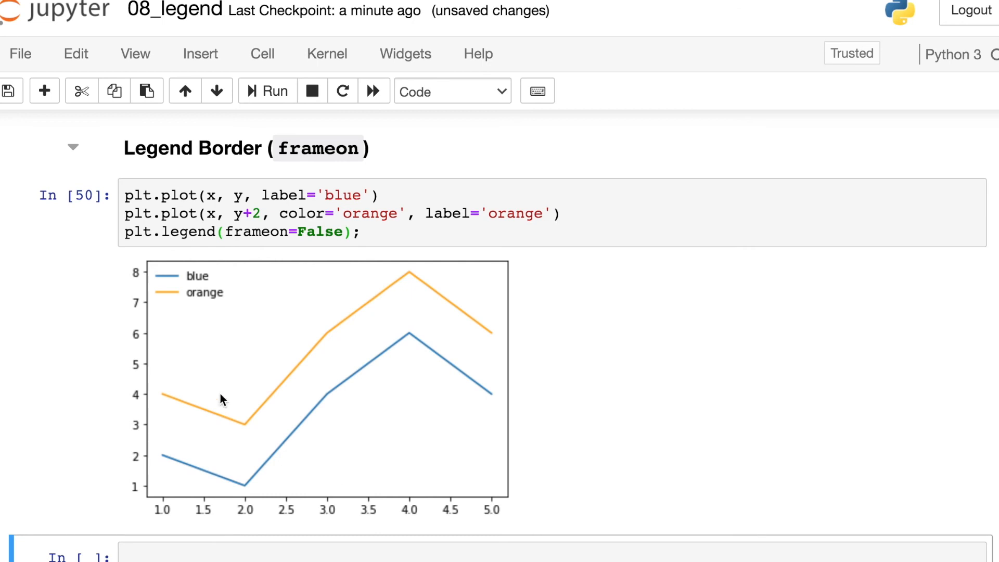
mouse_move(828, 418)
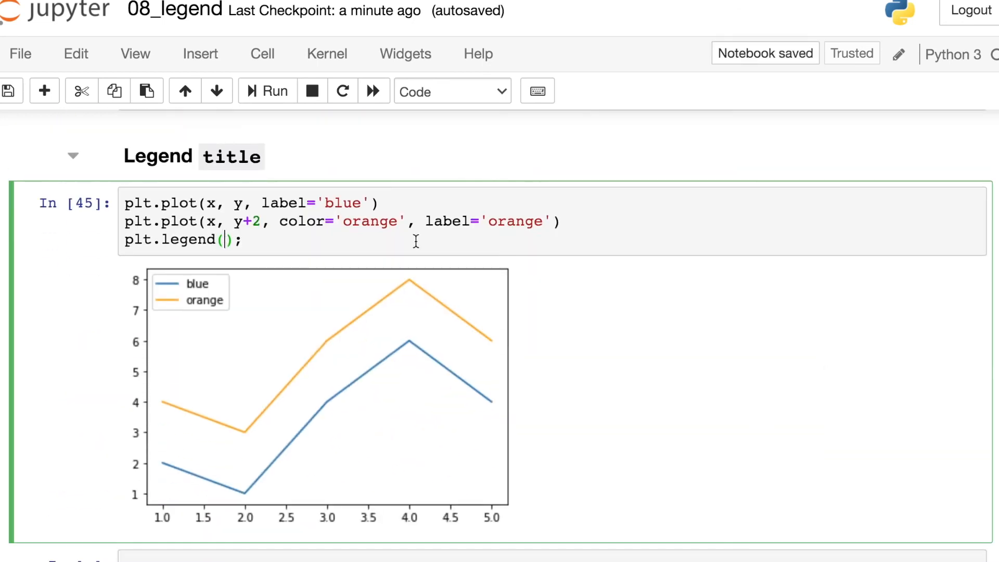
Add title='line colors' to the Legend title cell's plt.legend() call.
type("title='")
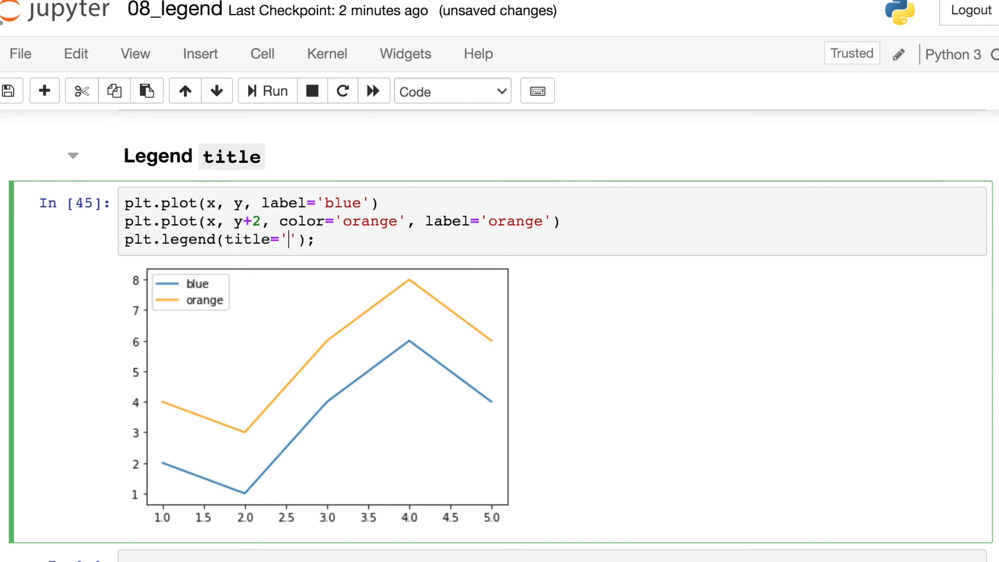
type("line colors")
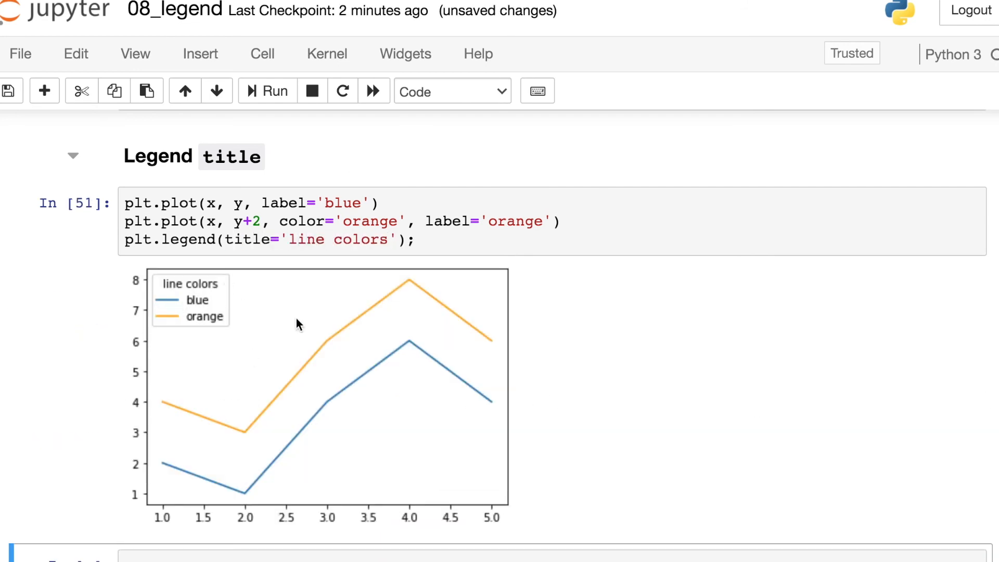
scroll("down", 3)
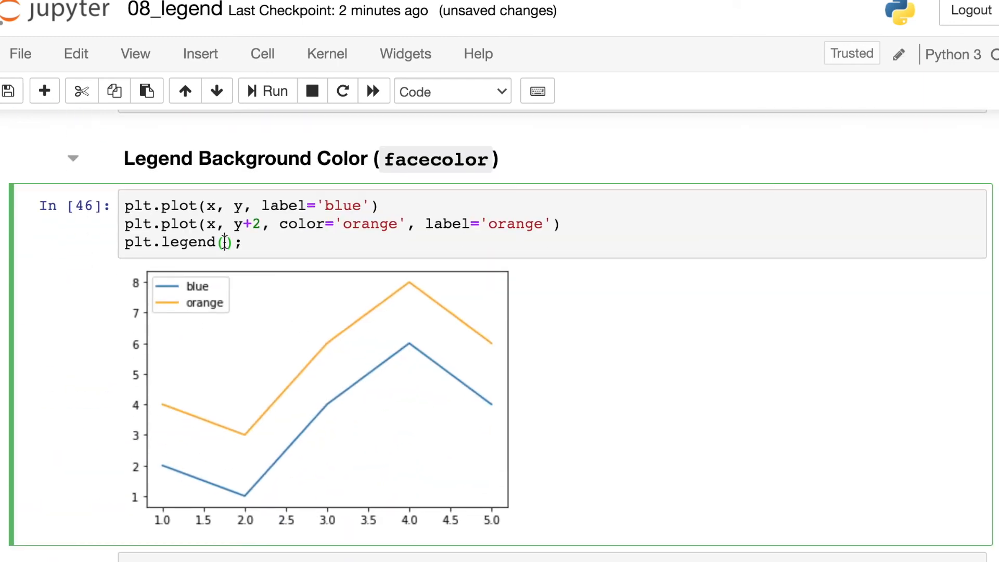
Set the Legend Background Color call to plt.legend(facecolor='lightgray').
type("facecolor='")
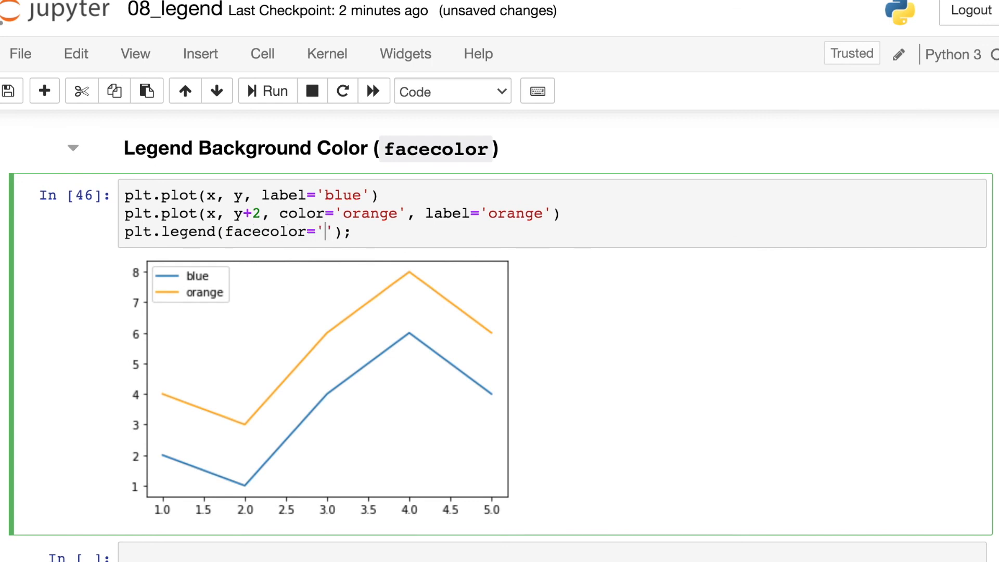
type("lightgray")
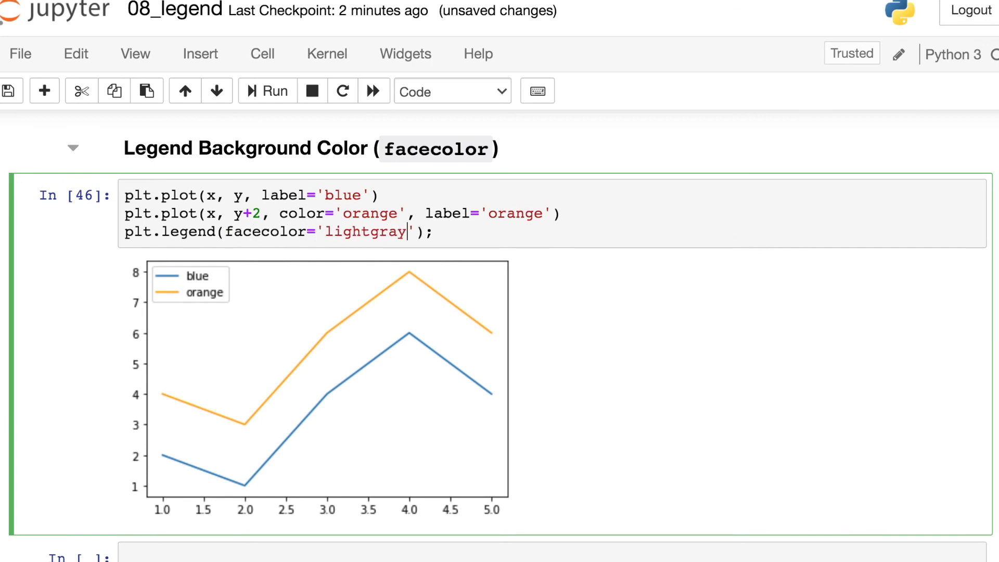